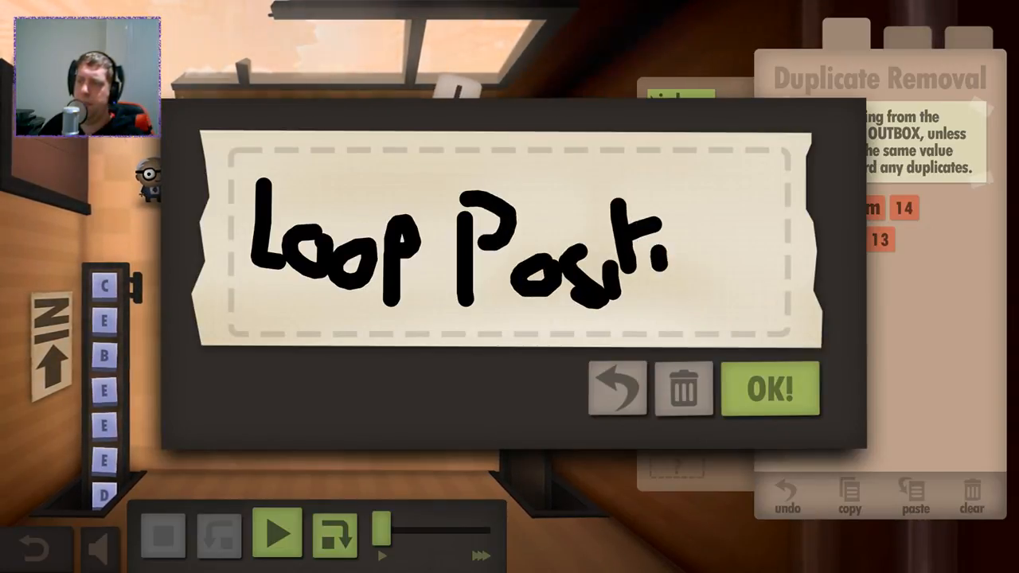
Step: Add copyfrom 14, copyto tiles labelled Loop Position and Char Count, then inbox
text(in)
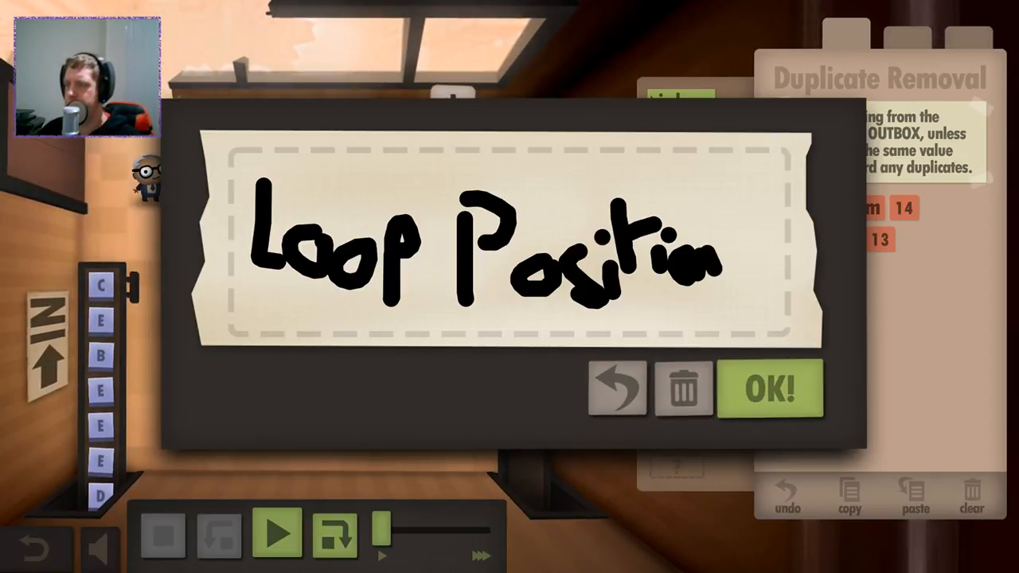
click(767, 389)
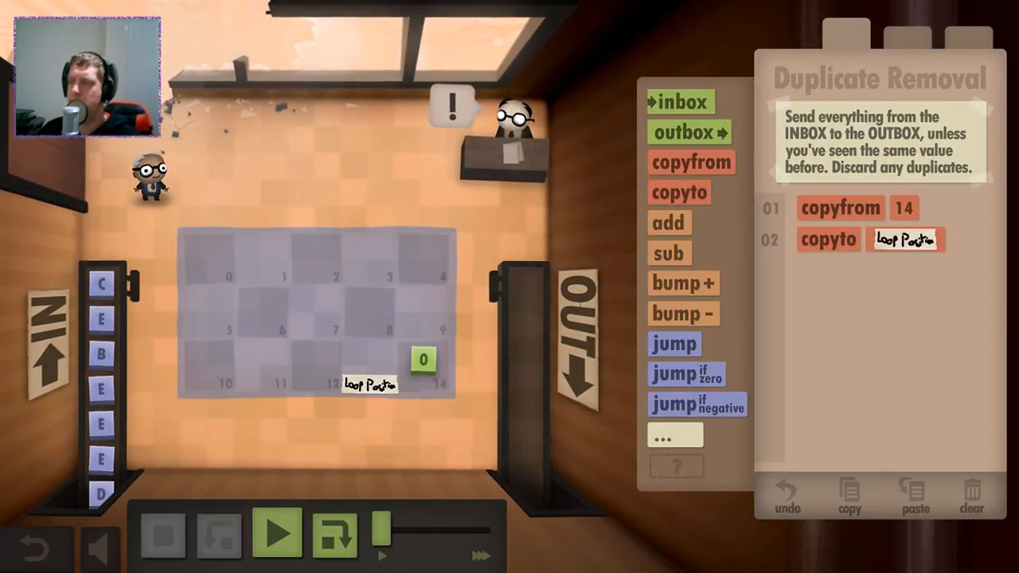
click(679, 102)
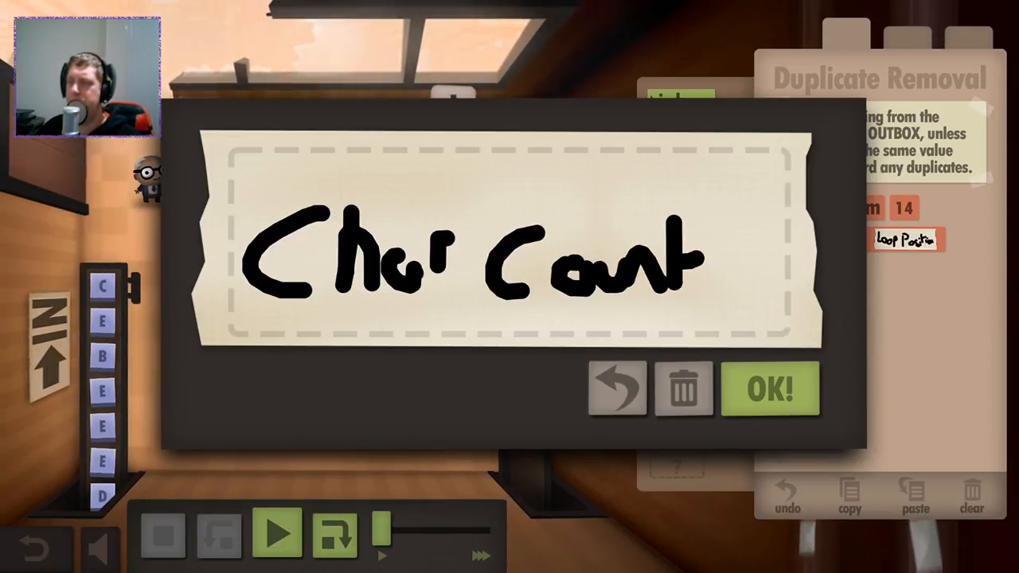
click(768, 389)
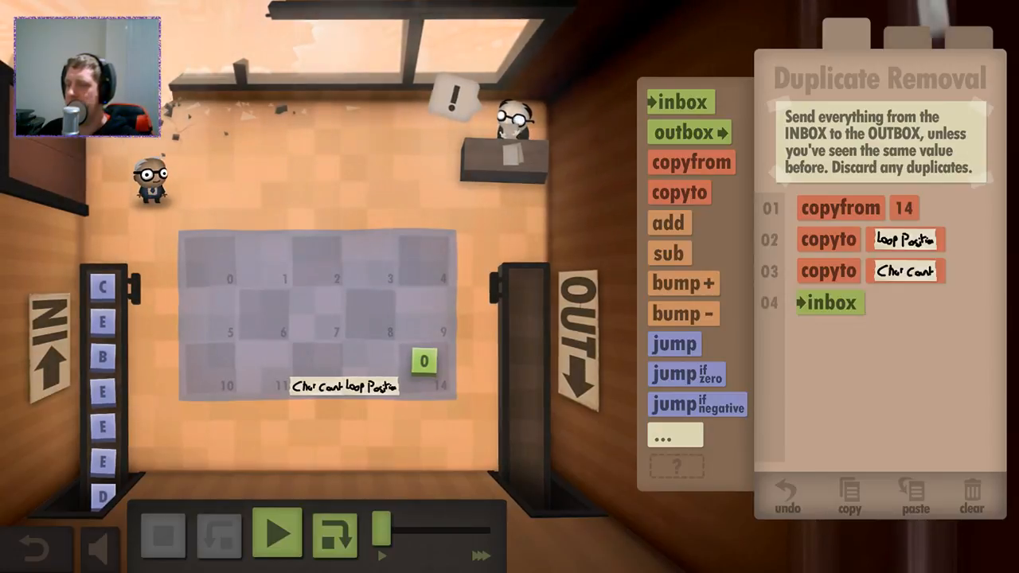
Step: Add copyto [Char Count], bump+ Char Count, and copyto tile 11 labelled Max Loop
click(679, 192)
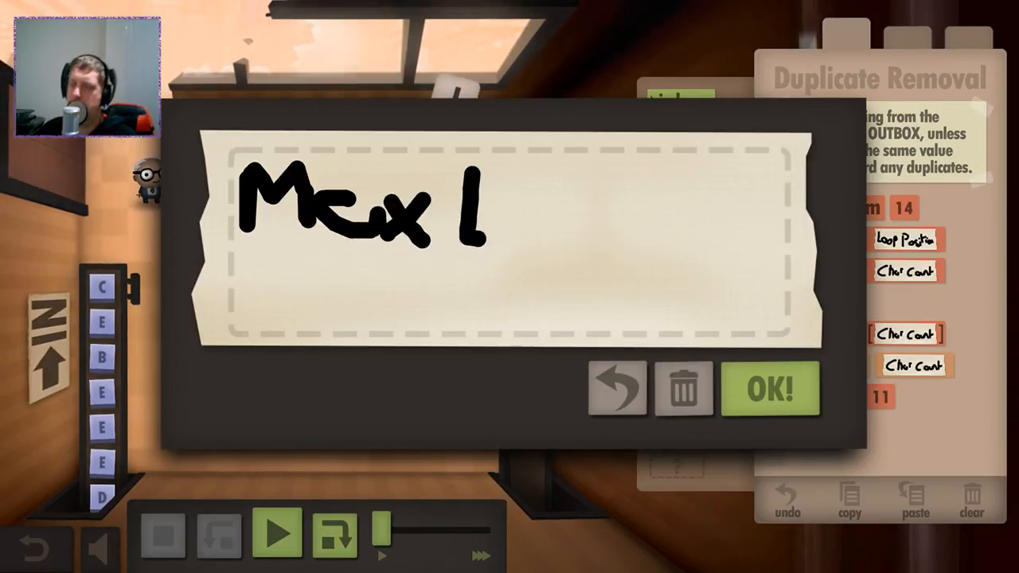
text(oop)
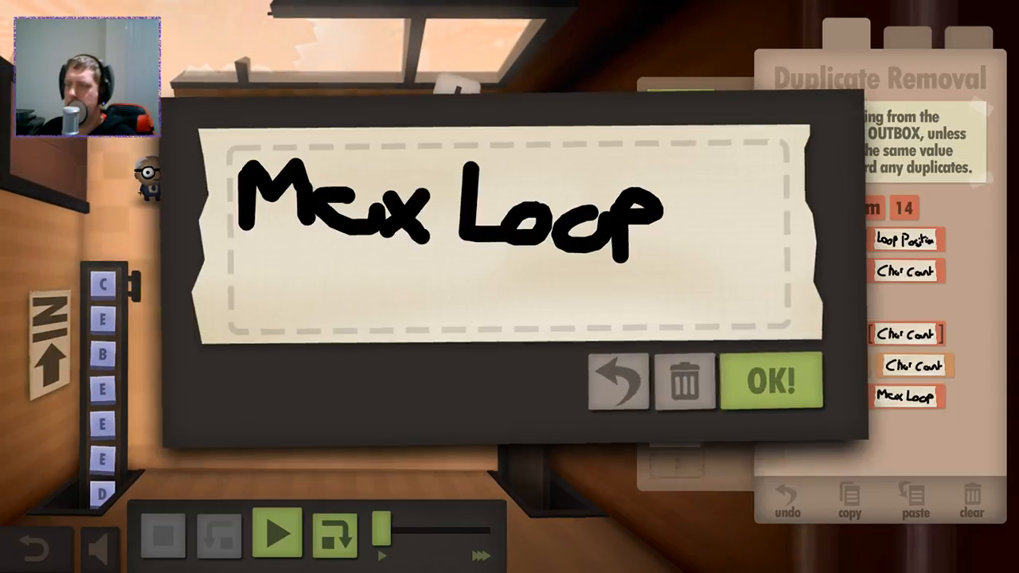
Step: Add bump- Max Loop, jump if zero, copyfrom 0, then ask to clear the program
click(770, 381)
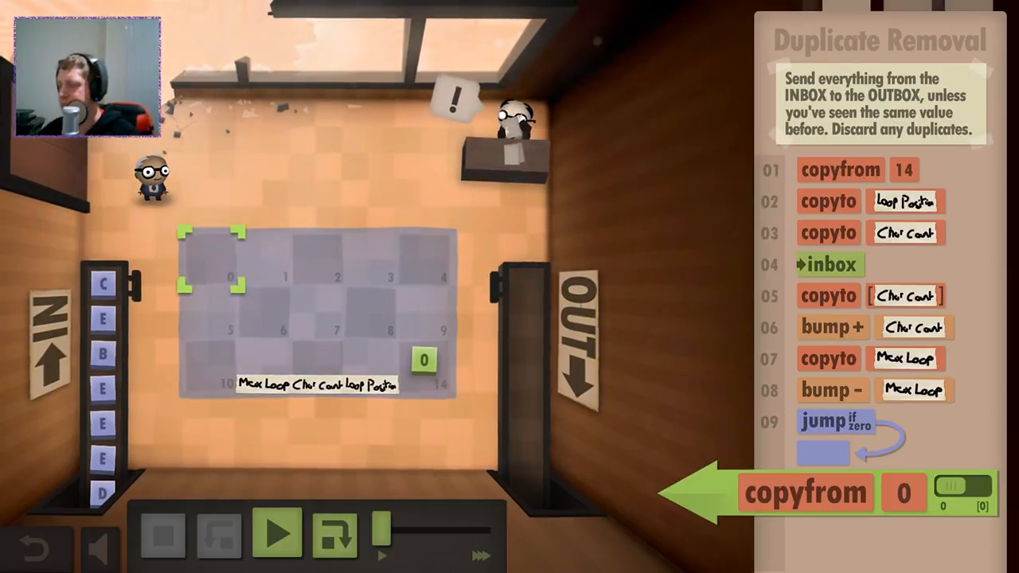
click(972, 493)
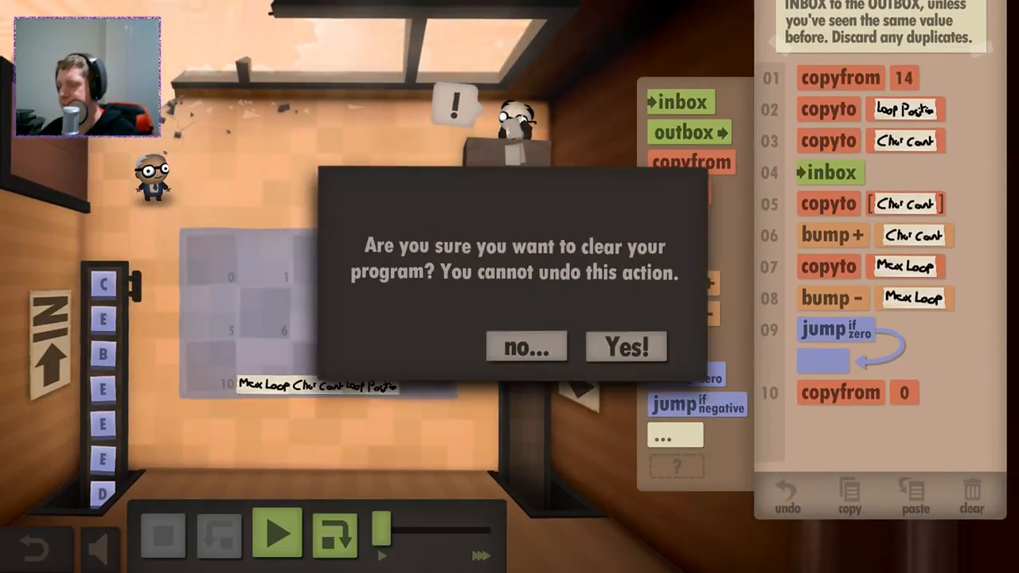
Step: Wipe the program and rebuild copyfrom 14 into tiles labelled Loop Pos and Arr Length
click(626, 347)
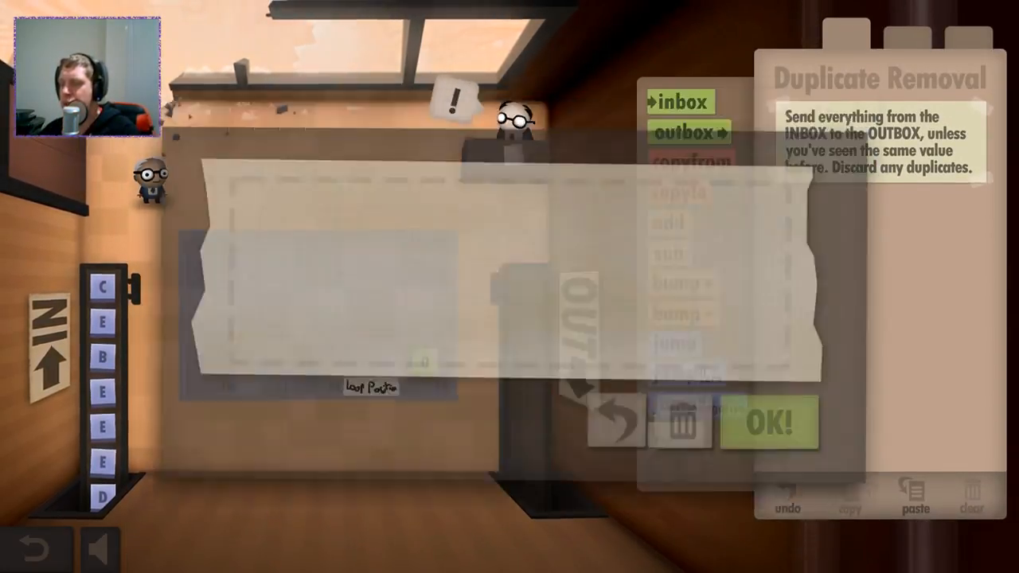
click(767, 422)
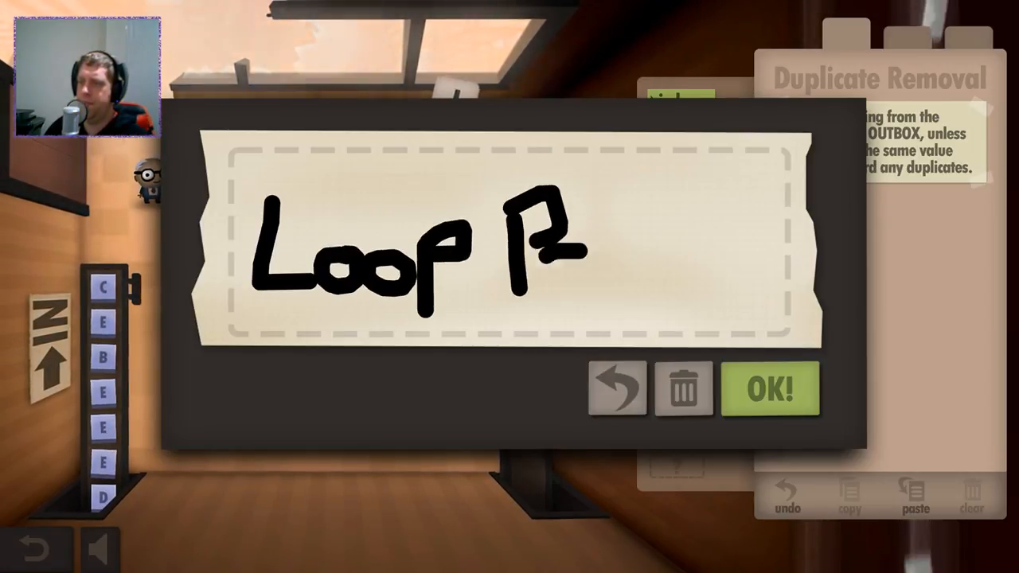
click(767, 388)
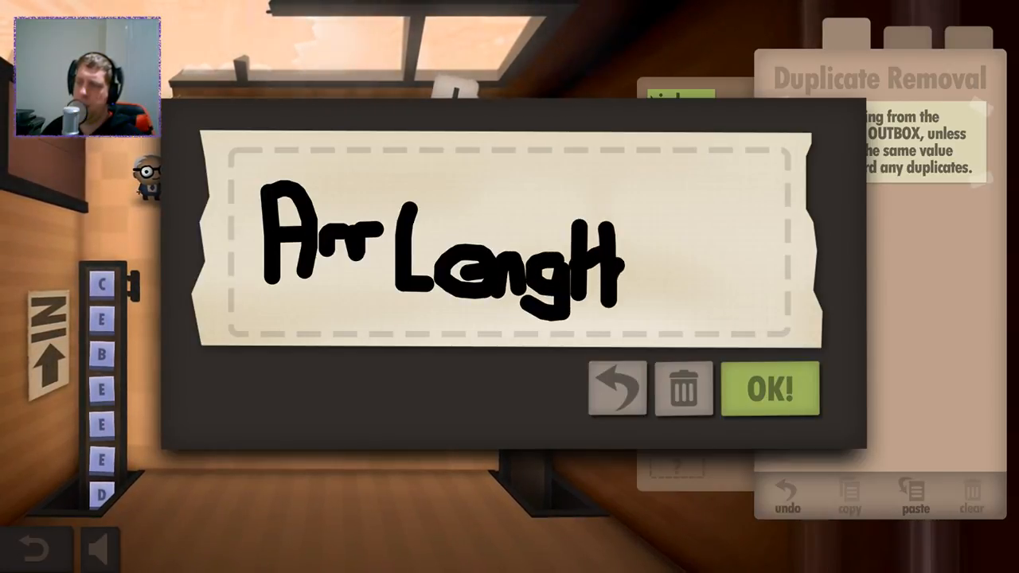
click(768, 389)
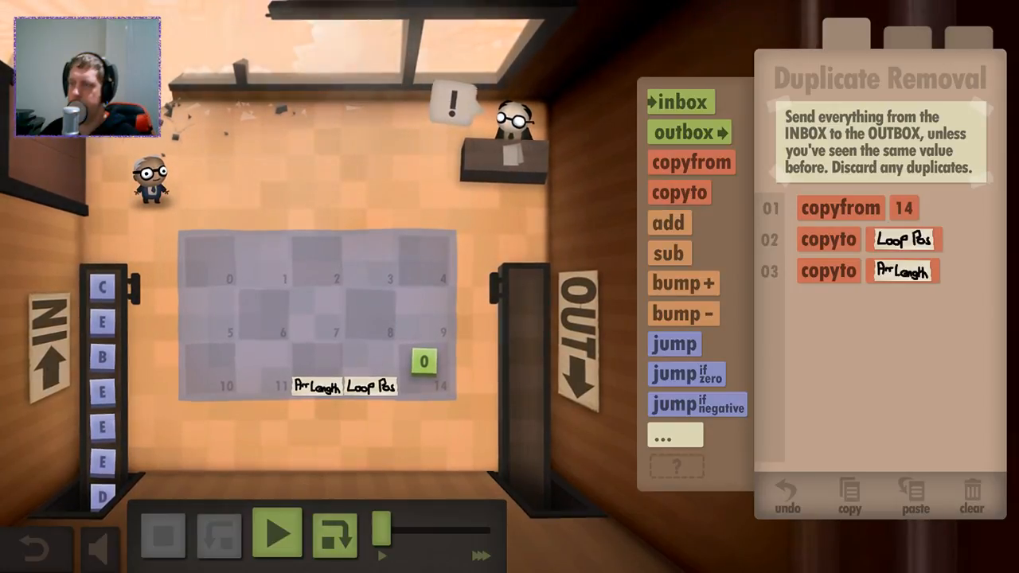
Step: Add inbox at line 04 followed by an indirect copyto [Arr Length]
click(679, 101)
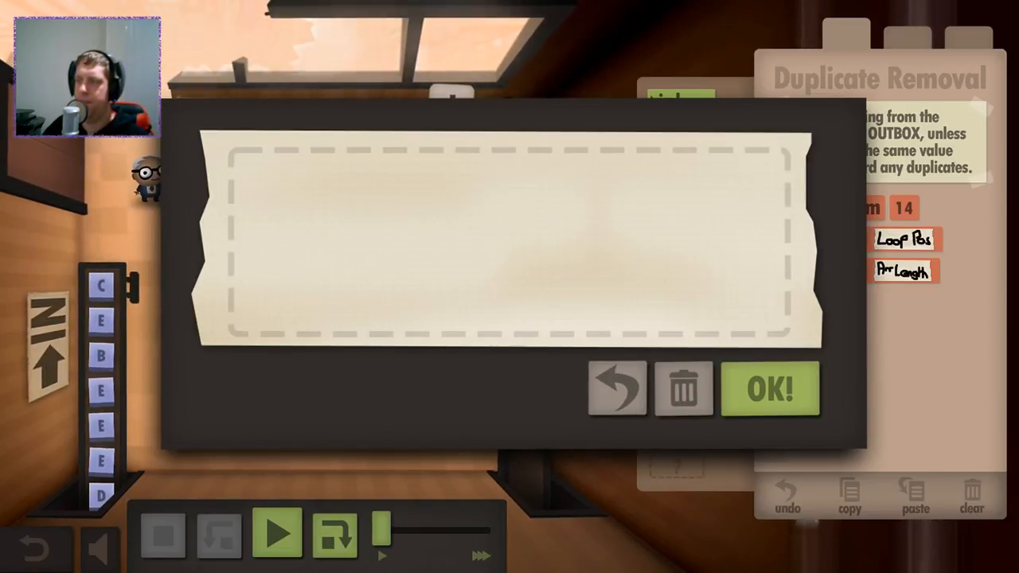
click(768, 389)
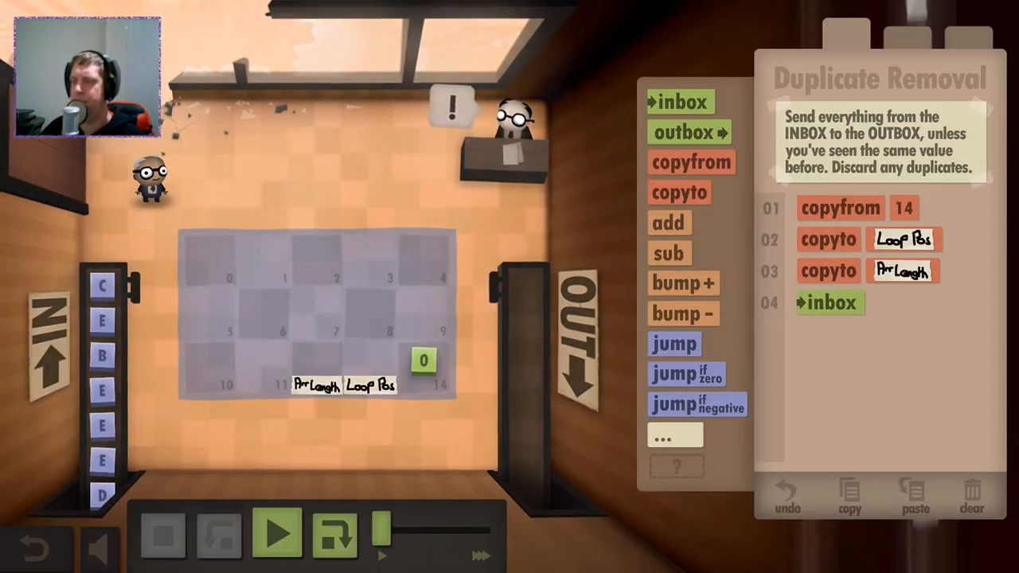
click(691, 162)
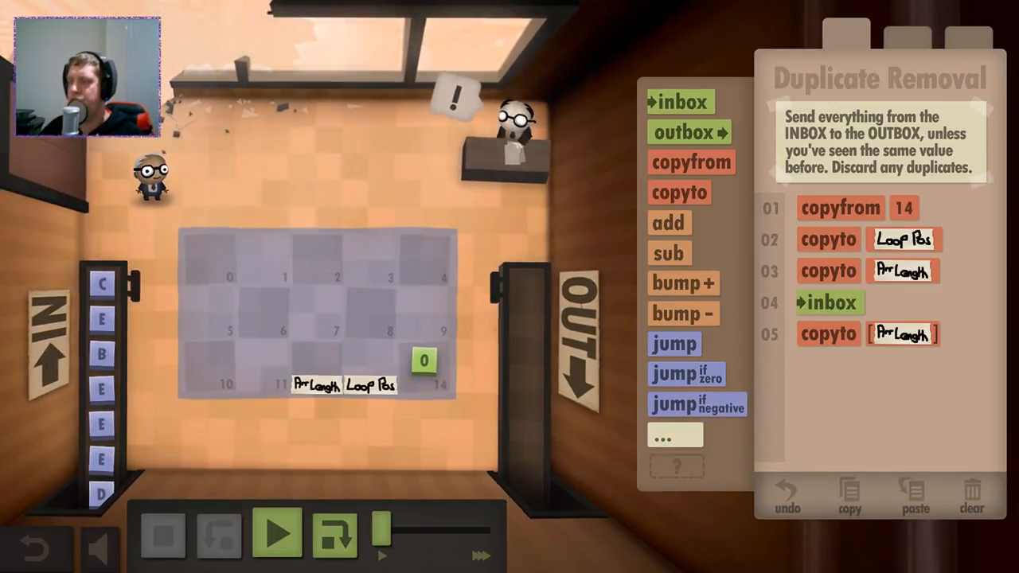
click(277, 531)
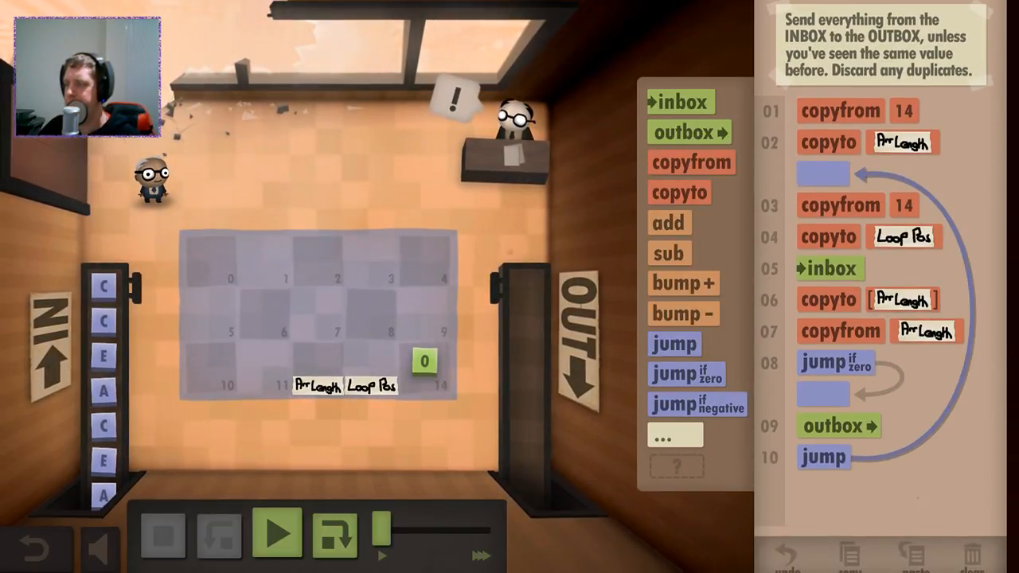
Step: Run the duplicate-removal program from the start with Play
click(278, 534)
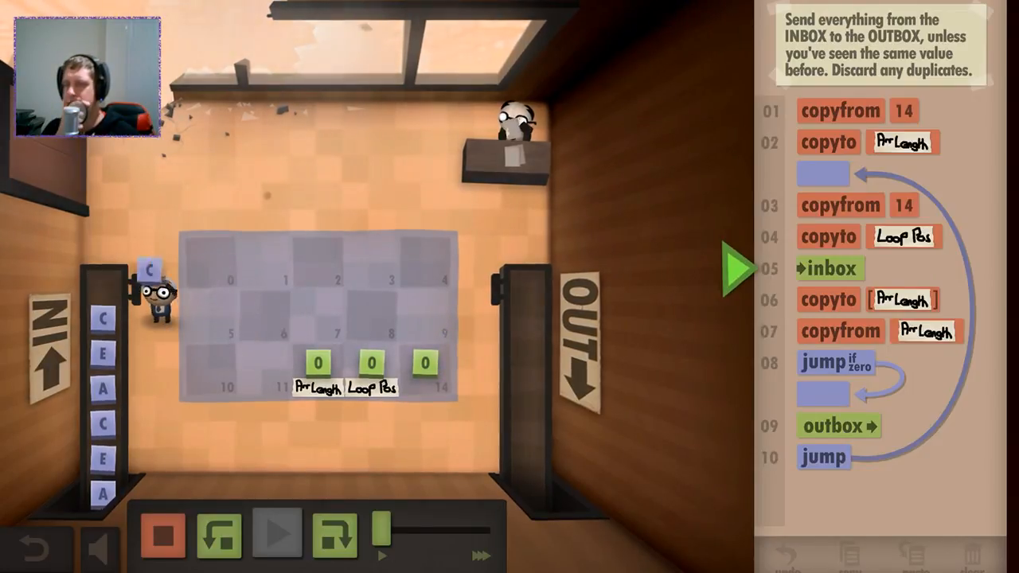
Step: Stop the run, copy each letter to tile 10 labelled Char, and add copyto [ArrLength]
click(278, 534)
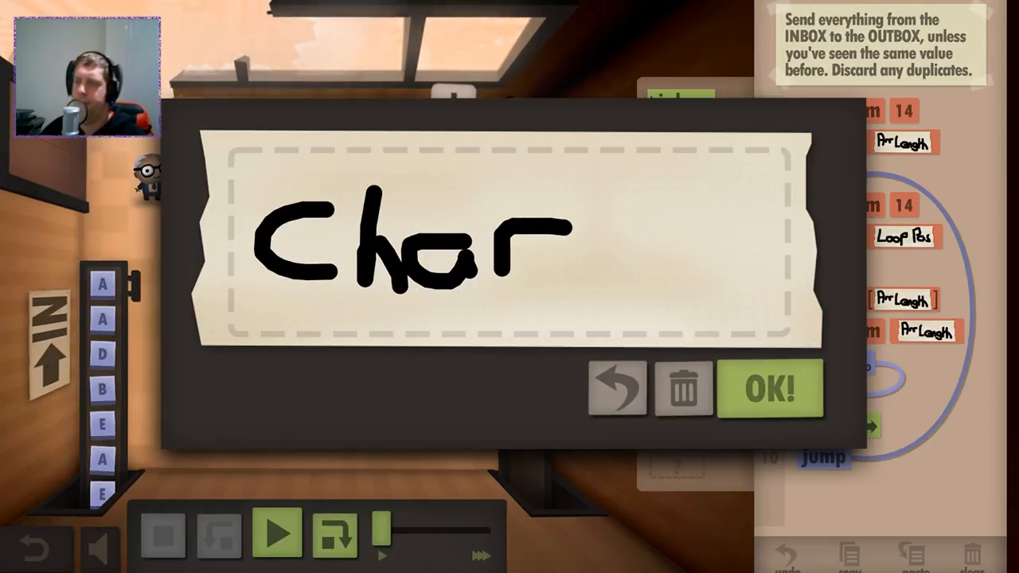
click(768, 388)
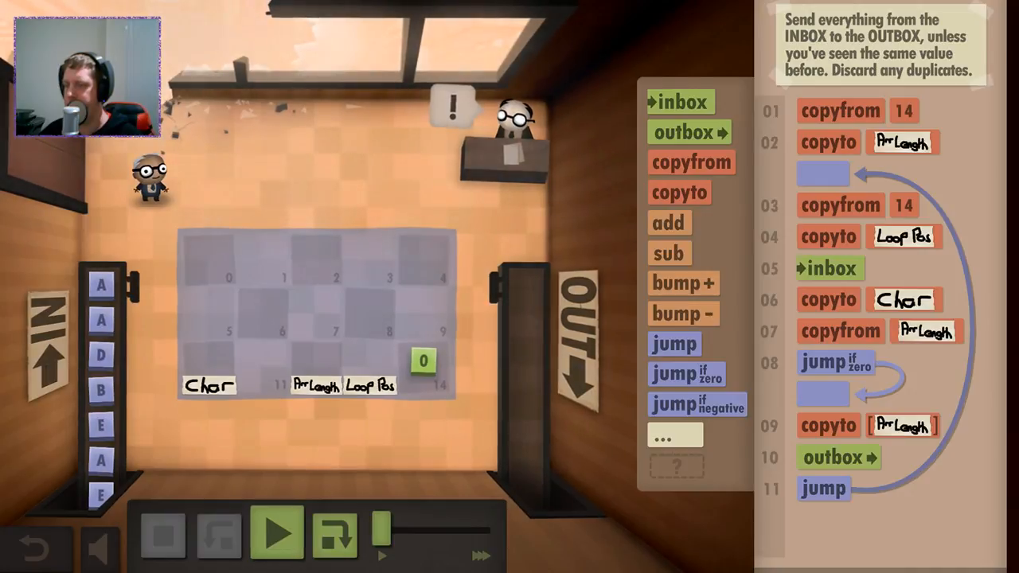
Step: Change line 07 to copyto [ArrLength] and run the program to test it
click(277, 533)
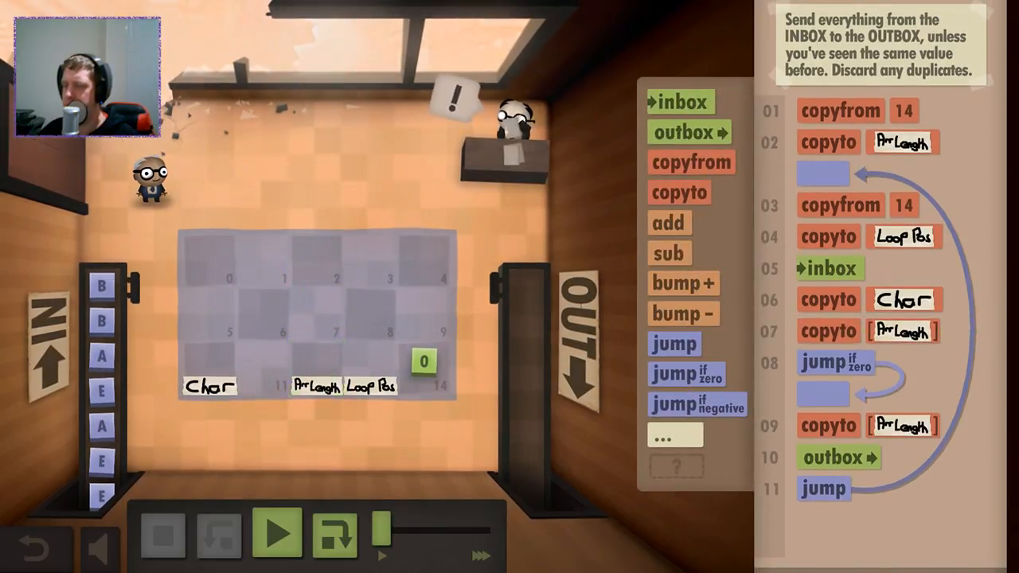
click(277, 533)
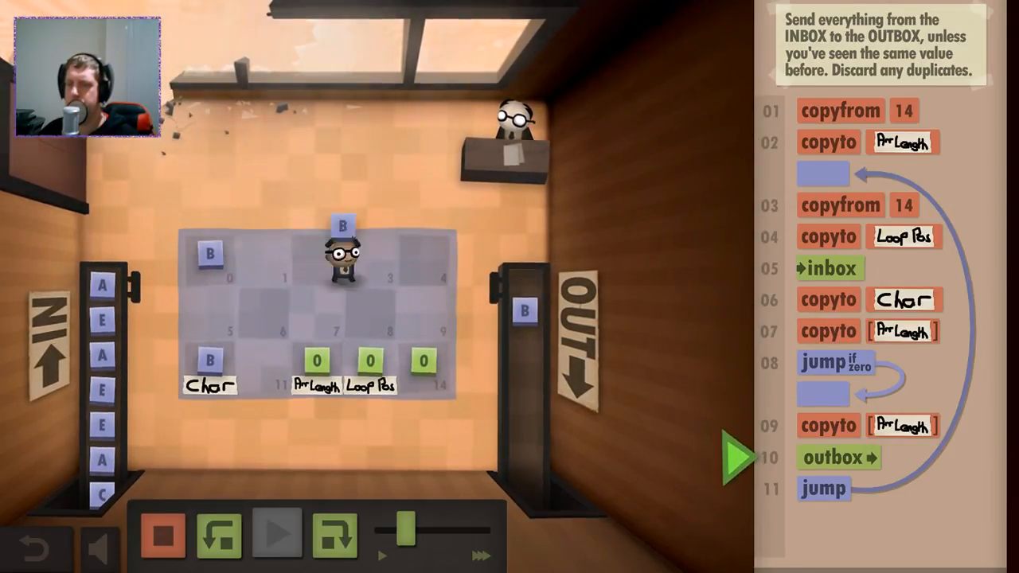
Step: Stop the run; add jump if zero, copyto/bump+/copyfrom [ArrLength] before outbox
click(278, 533)
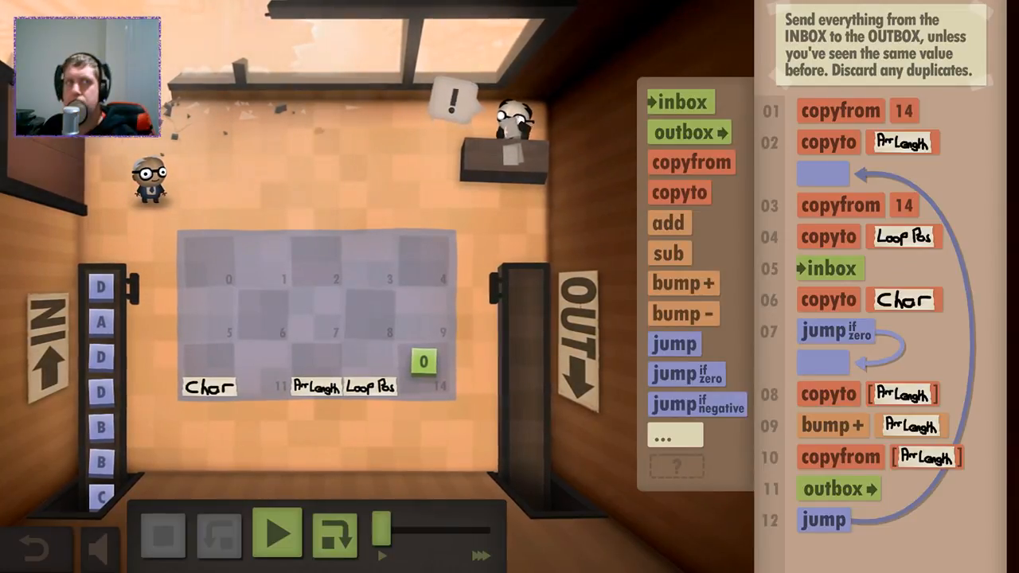
Step: Run the revised program until it halts with an empty-value error
click(276, 534)
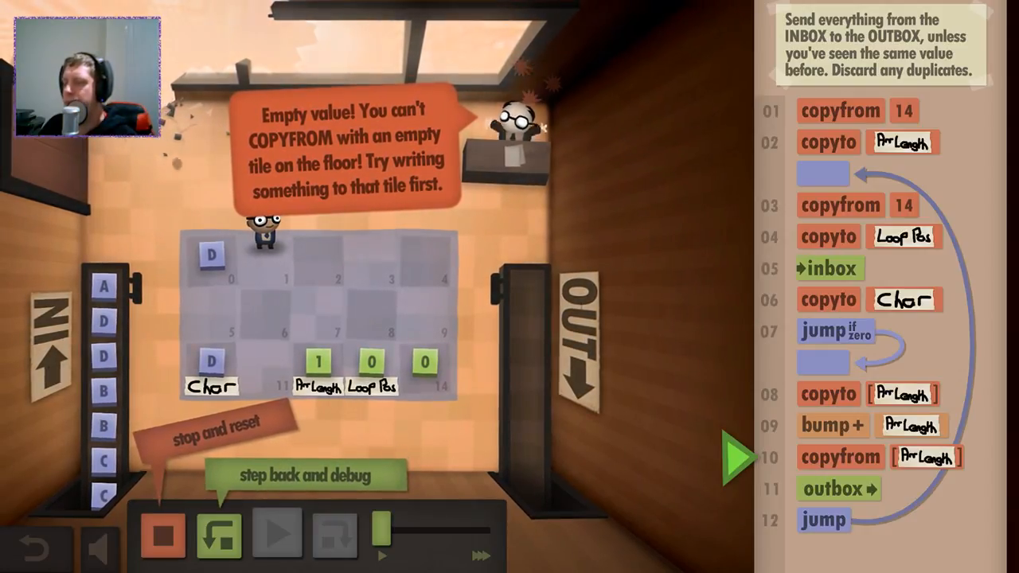
Step: Stop and reset the run after the empty-value error
click(277, 534)
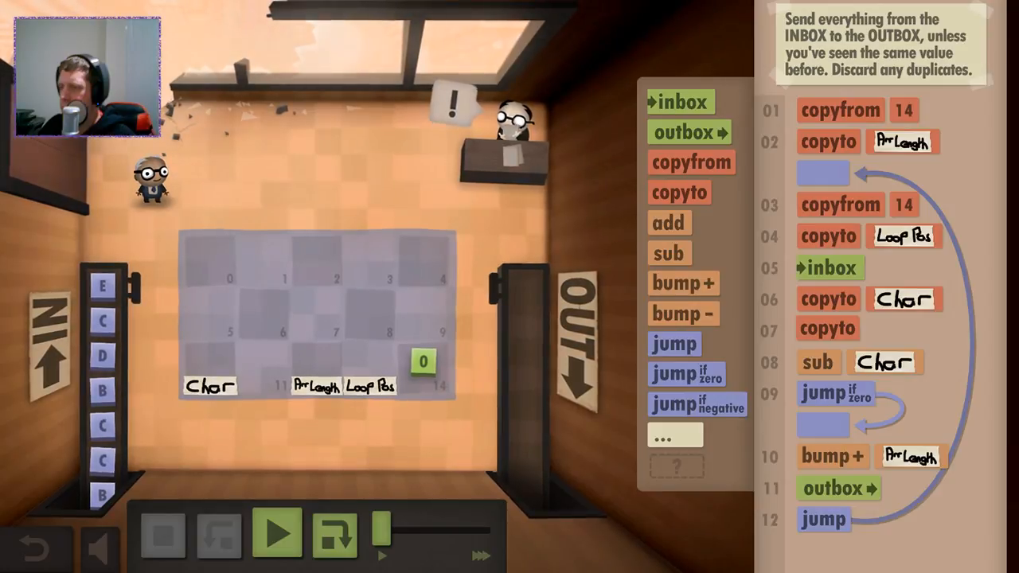
Step: Reset the program controls to return to editing the loop
click(278, 533)
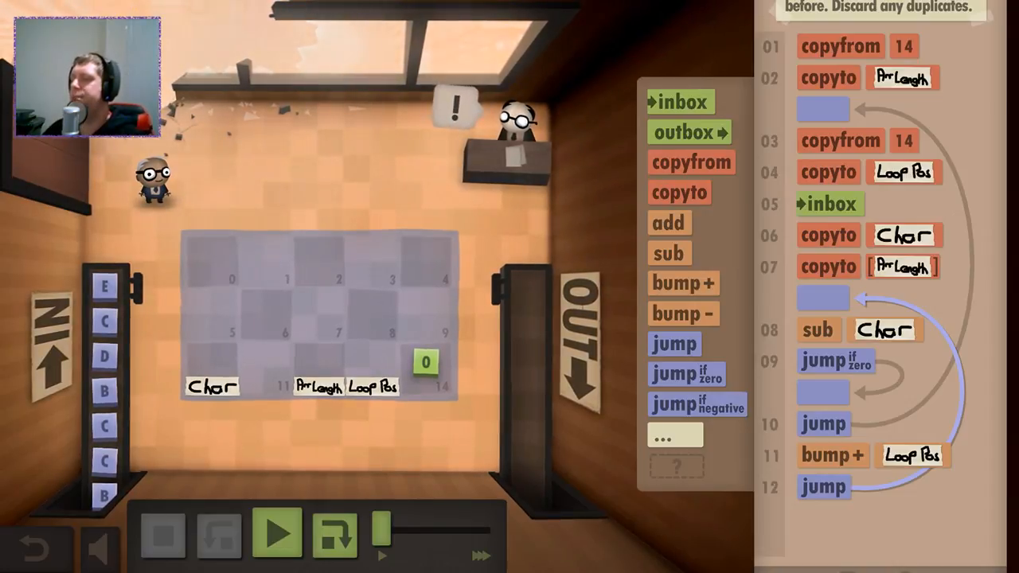
Step: Request clearing the whole program and answer the cannot-be-undone warning
click(971, 494)
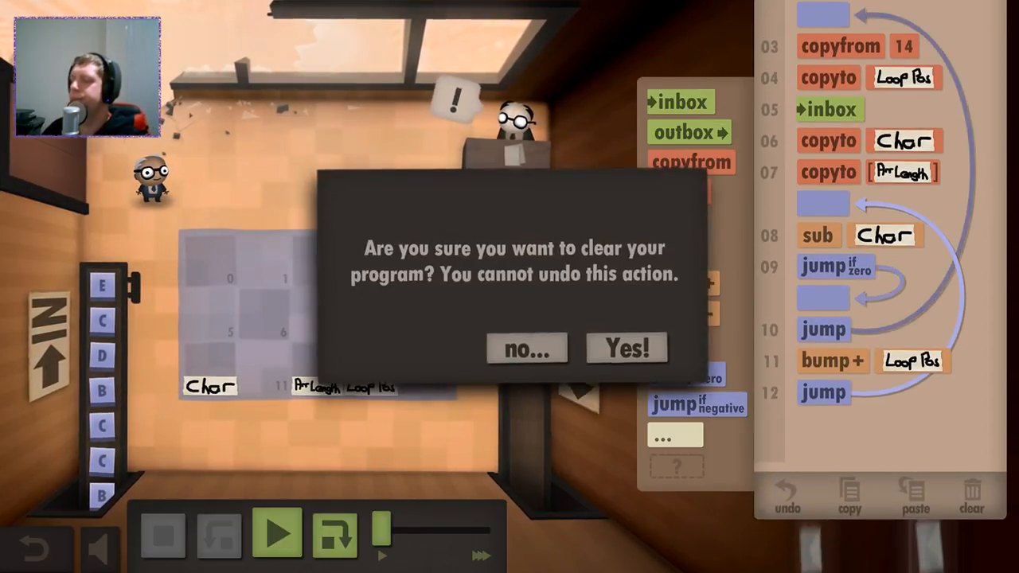
click(627, 348)
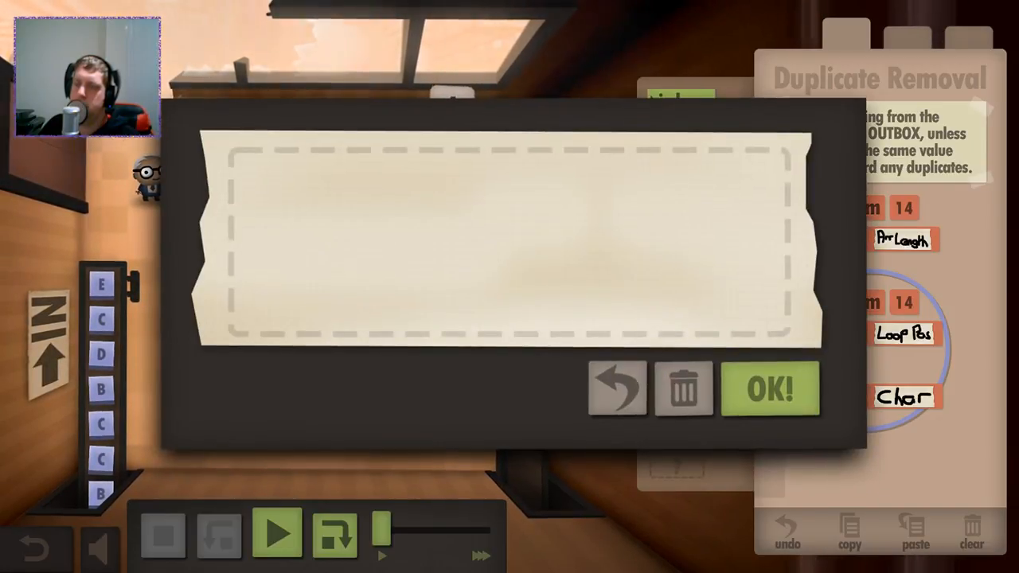
Step: Draw the 'Zero Flag' name on the tile label and confirm it
drag(271, 191, 406, 231)
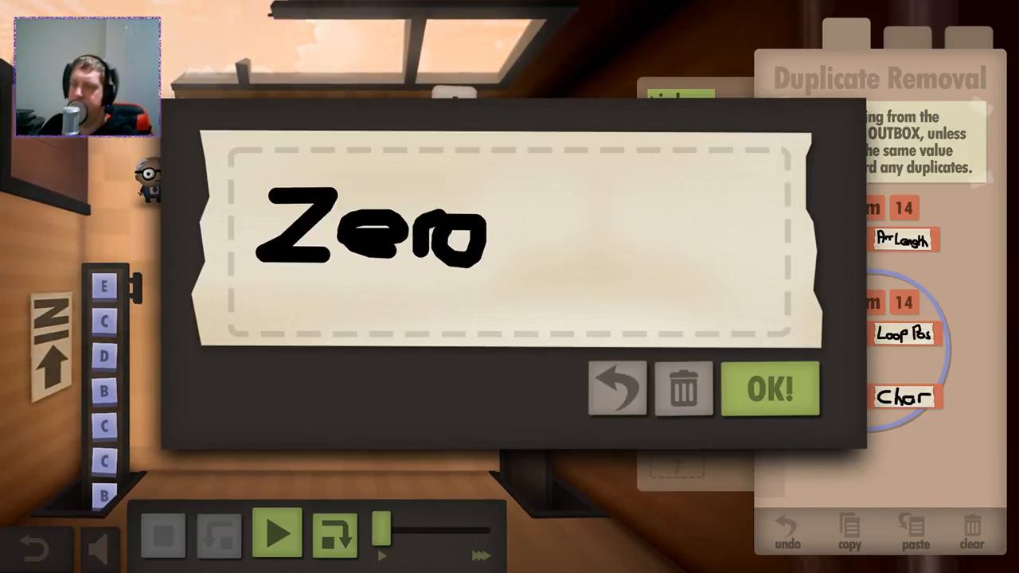
text(A)
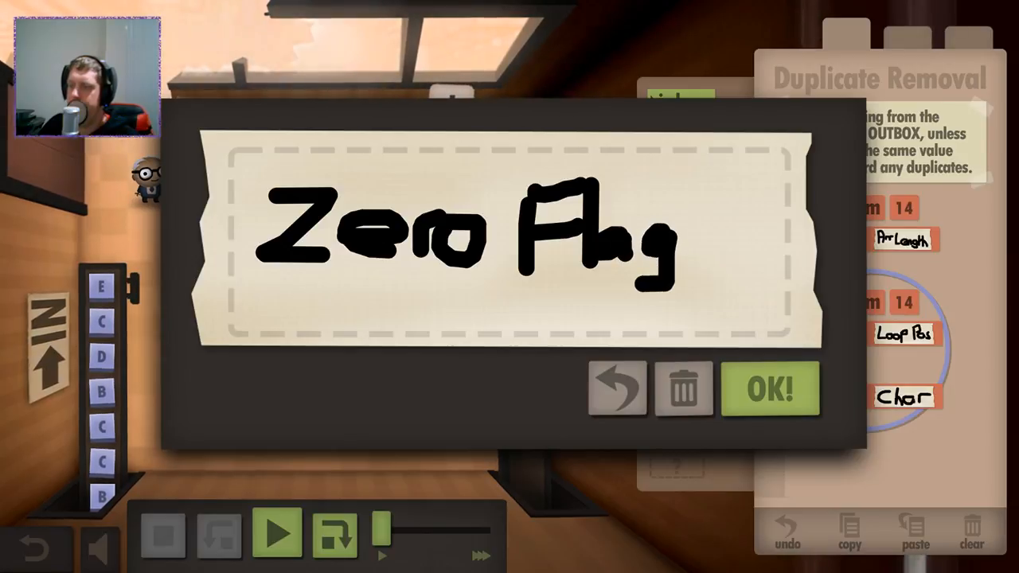
click(768, 388)
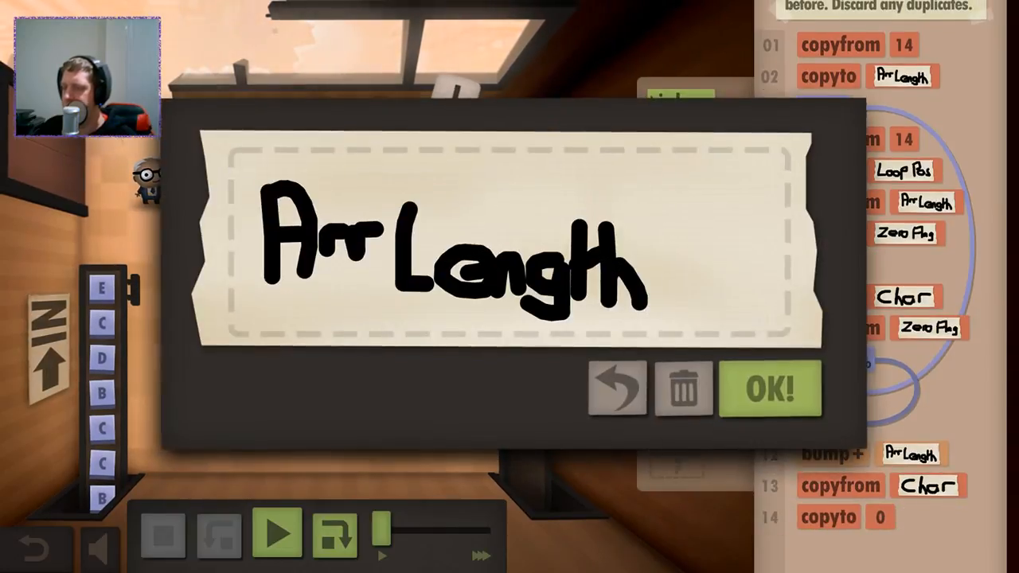
Step: Accept the ArrLength tile label and close the label editor
click(769, 388)
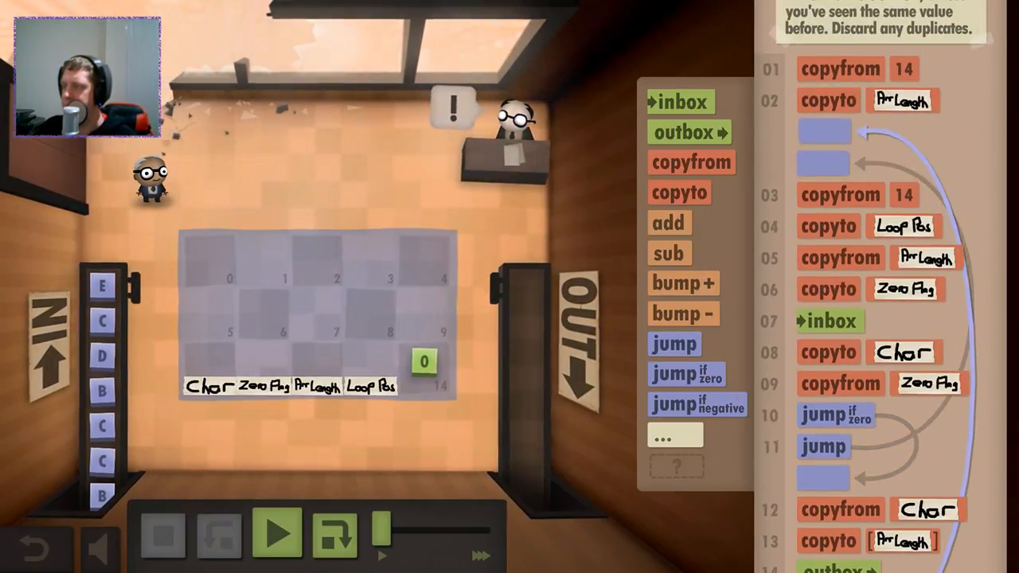
Step: Scroll down the program panel to view the rebuilt loop steps
scroll(down, 3)
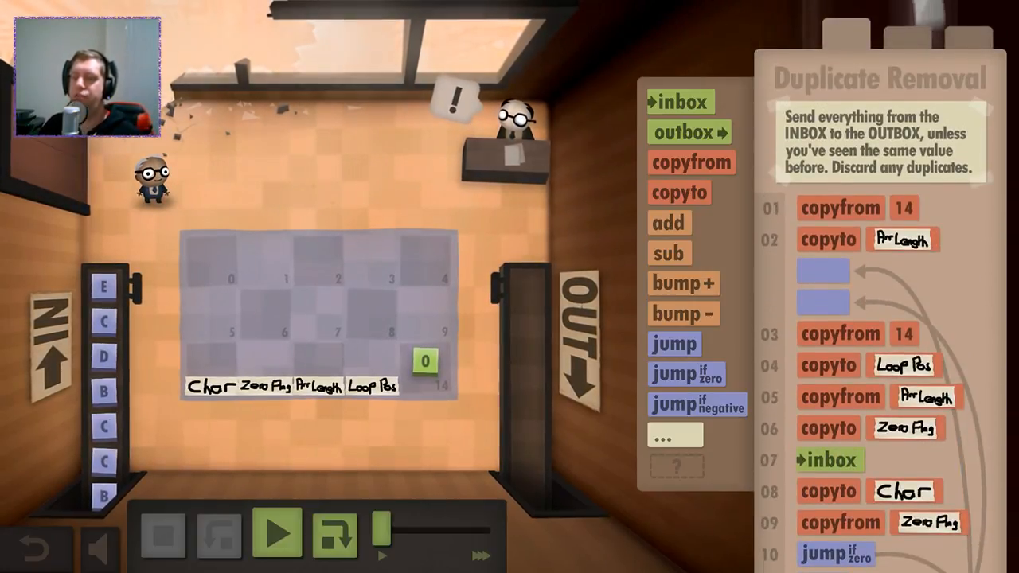
Step: Run the program until it halts on the empty copy-from [Loop Pos] error
click(276, 534)
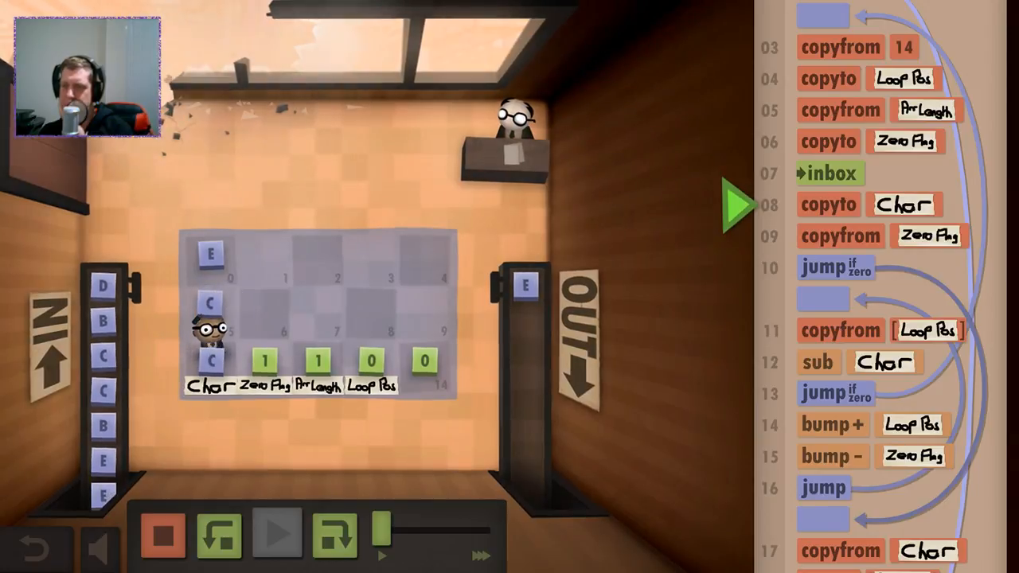
click(283, 534)
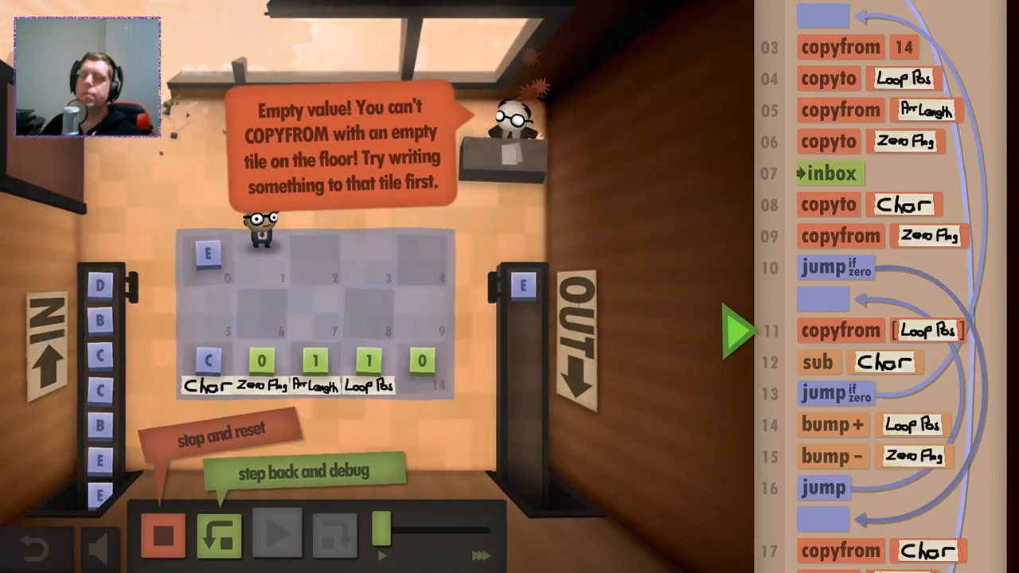
Step: Reset the failed run and scroll to program lines 11–22
click(164, 533)
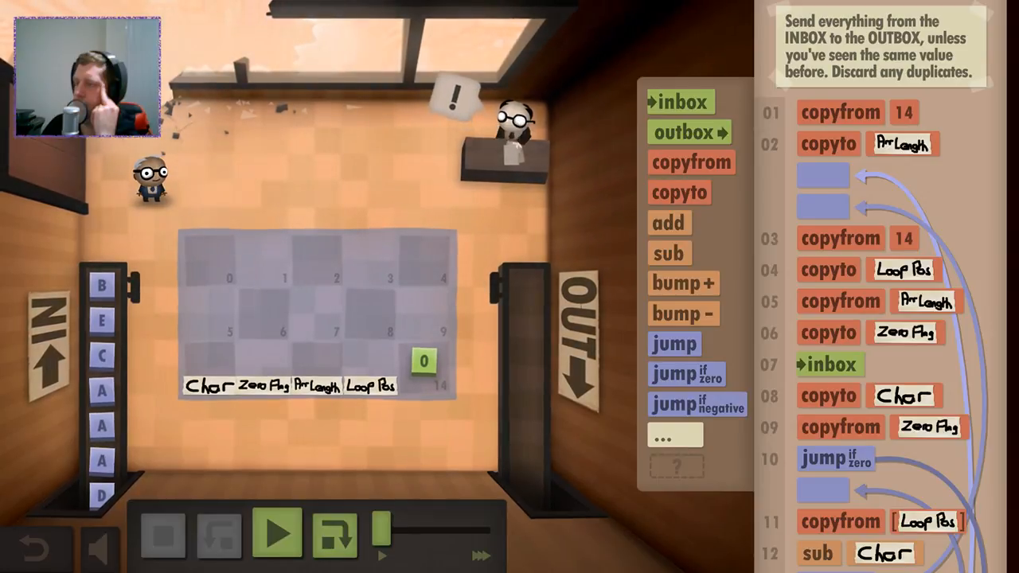
scroll(down, 3)
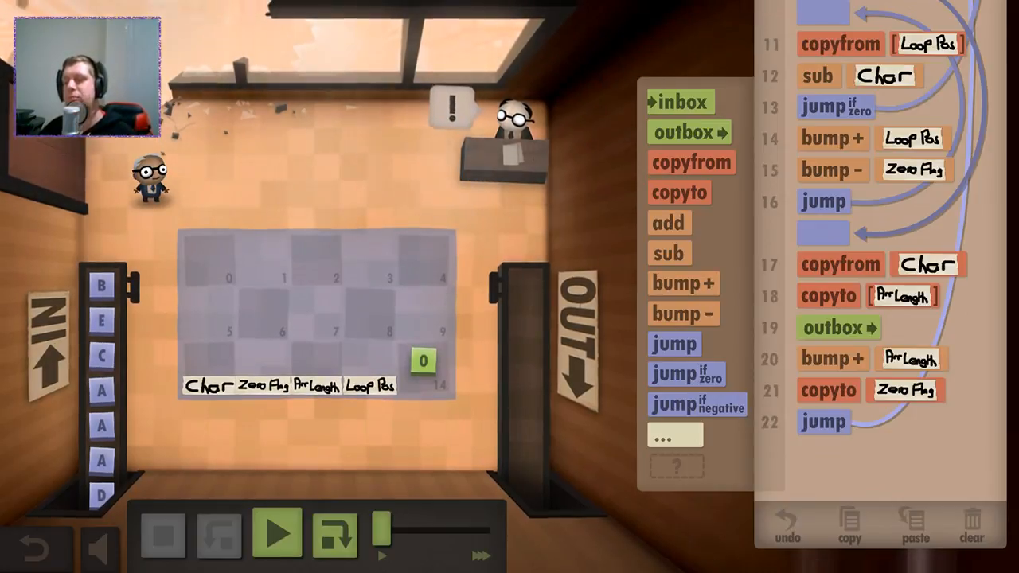
Step: Rerun the program, pausing and resuming to watch B reach the outbox
click(277, 533)
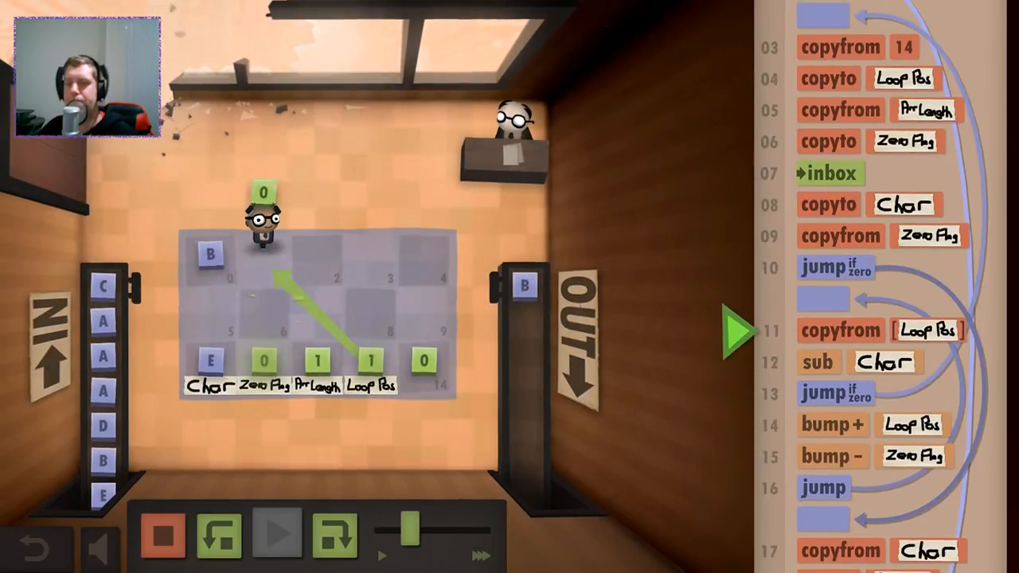
click(278, 533)
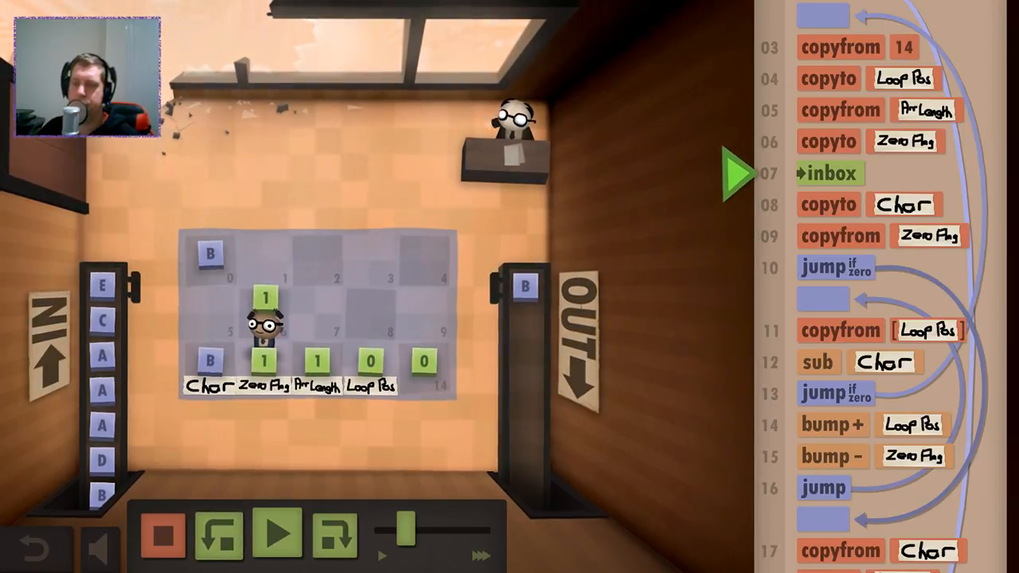
click(280, 534)
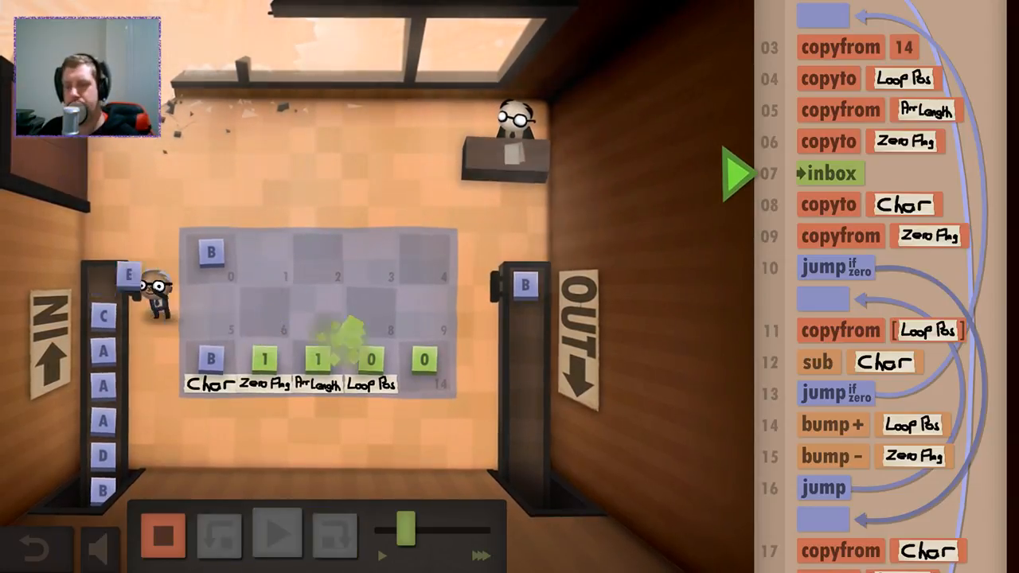
click(282, 533)
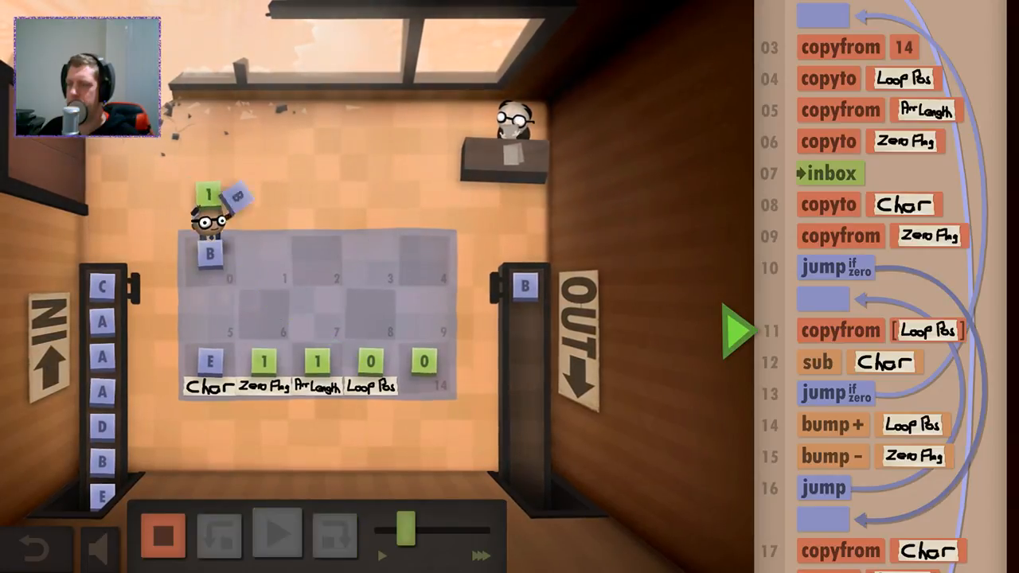
click(281, 535)
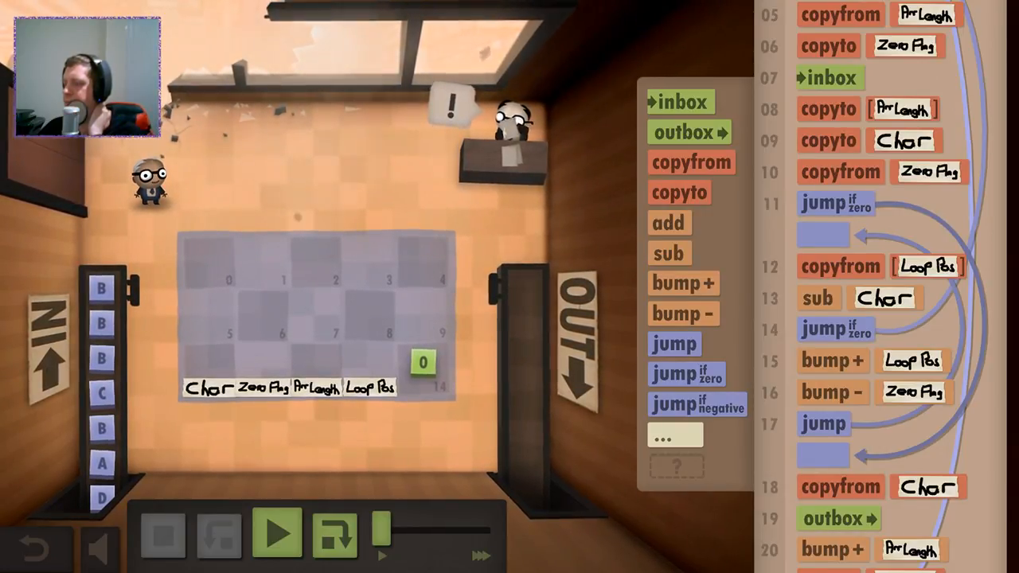
Step: Run the updated program, pausing and resuming to follow it as B goes out
click(277, 534)
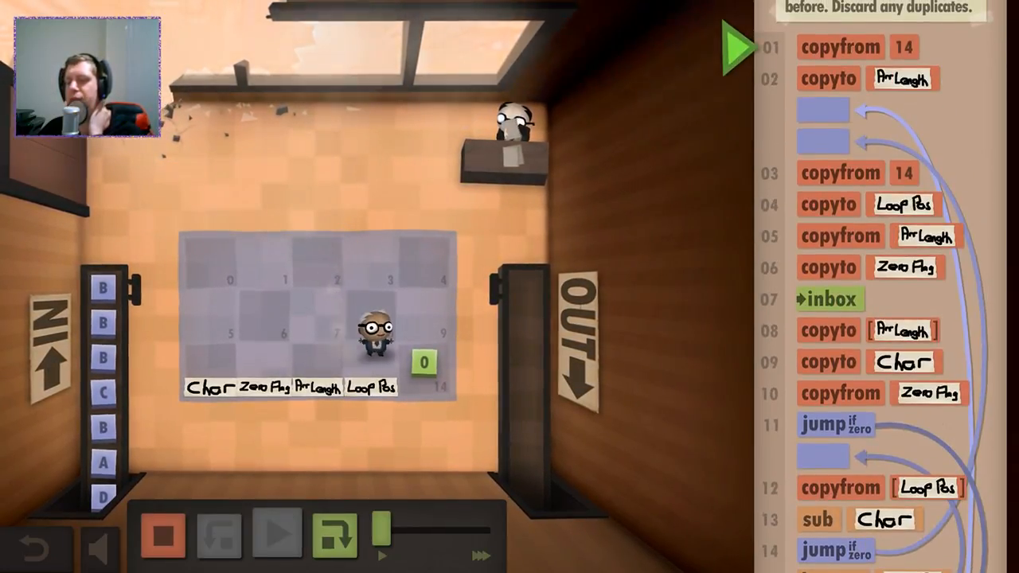
click(279, 534)
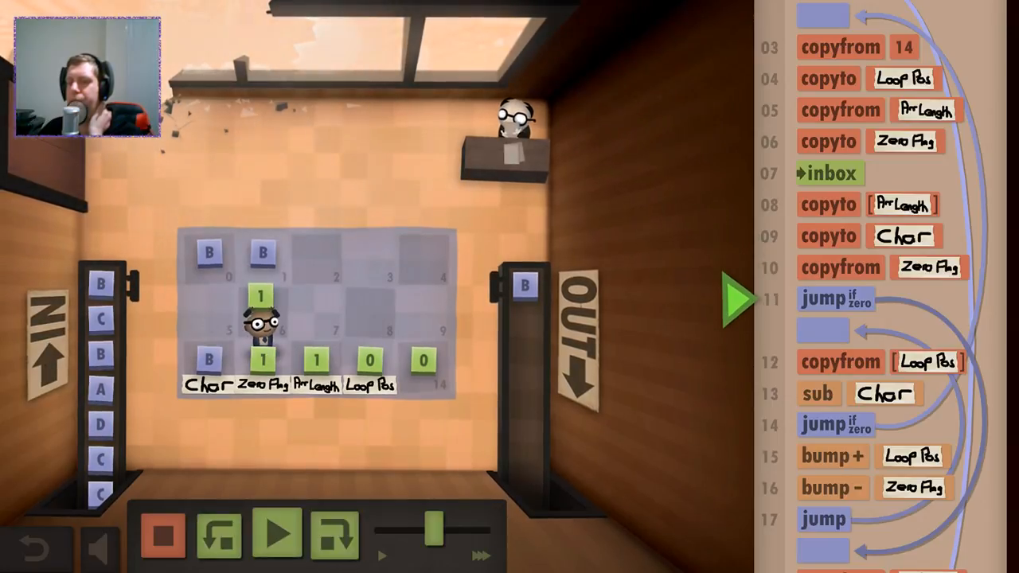
click(280, 533)
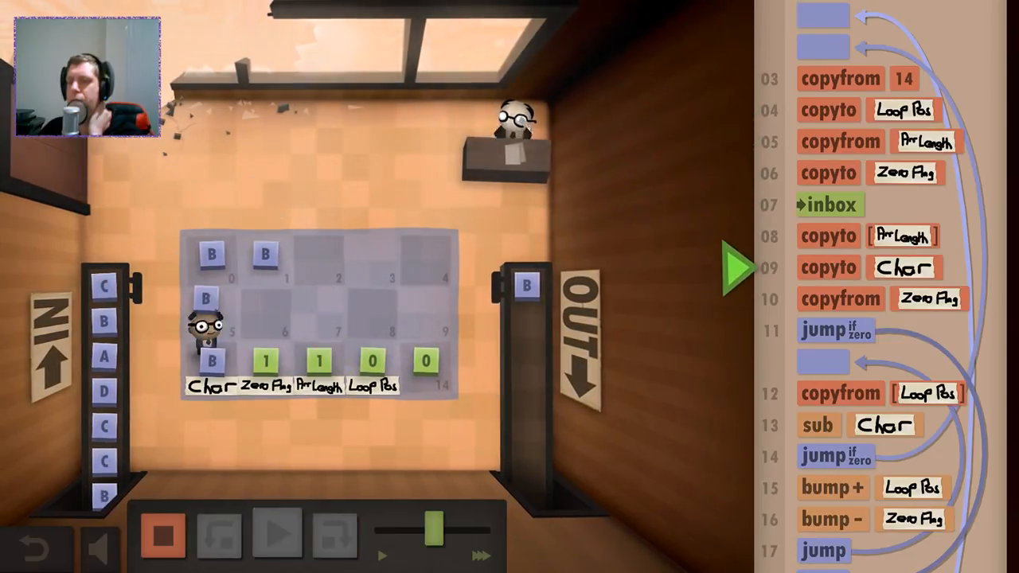
click(278, 533)
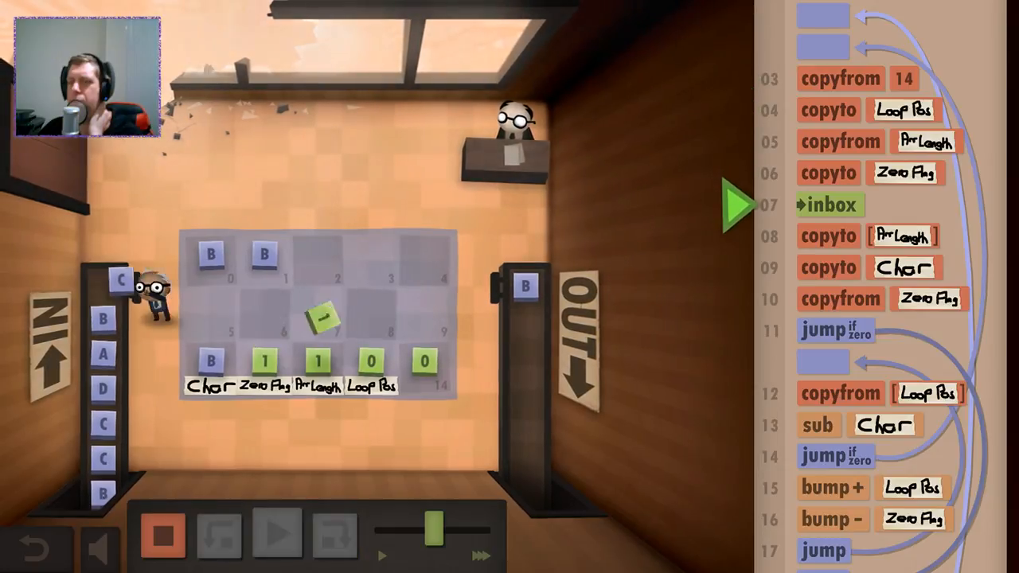
click(283, 533)
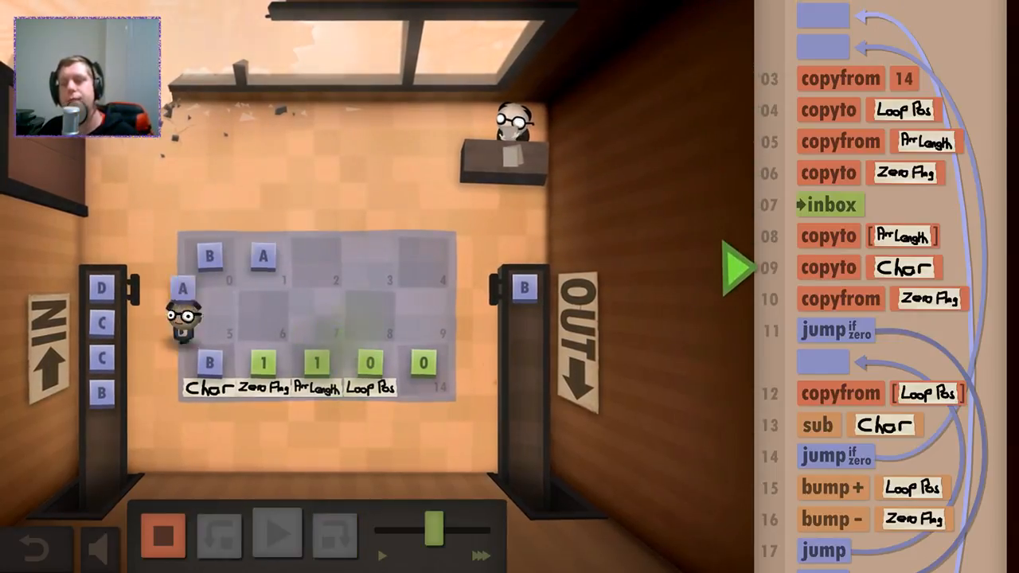
Step: Pause to inspect the loop, then stop and reset the test run
click(277, 533)
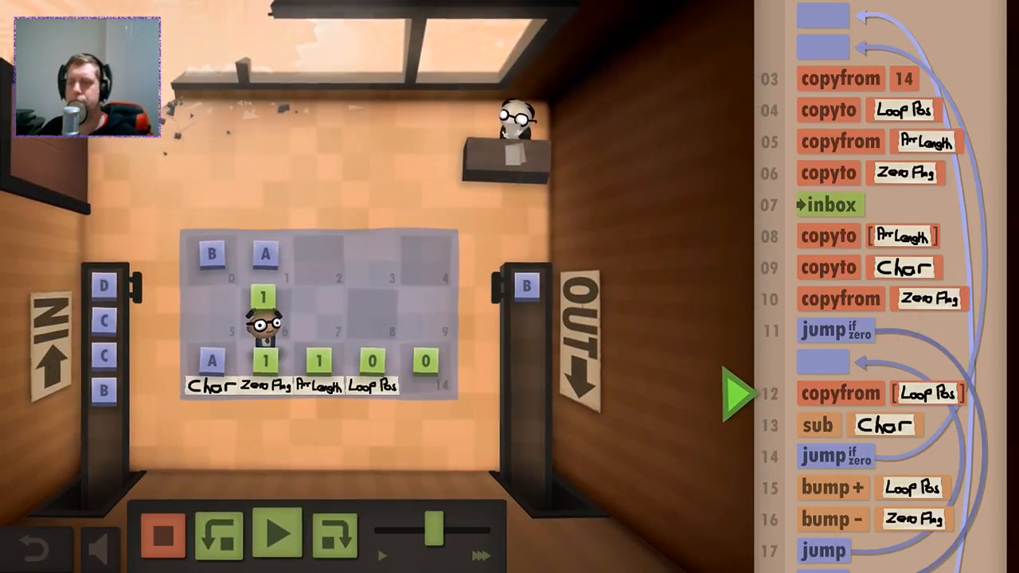
click(281, 534)
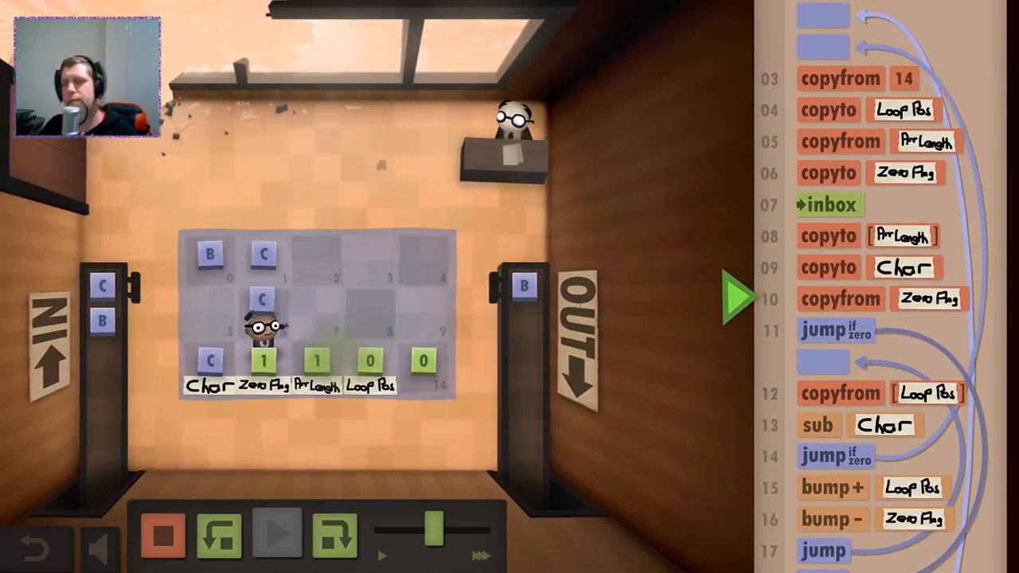
click(281, 535)
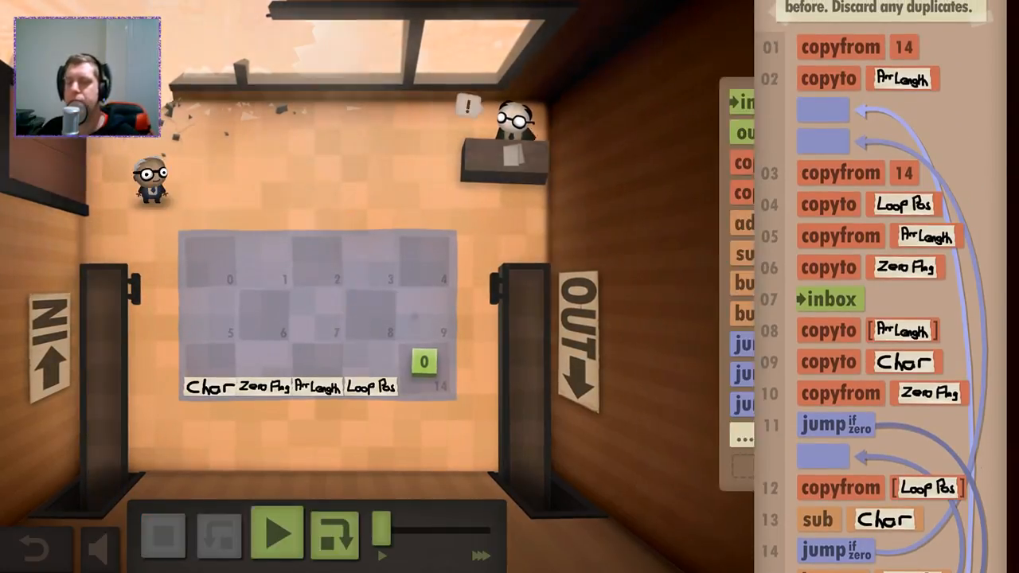
Step: Run the program at maximum speed and pause once C is output and stored on tile 0
click(279, 533)
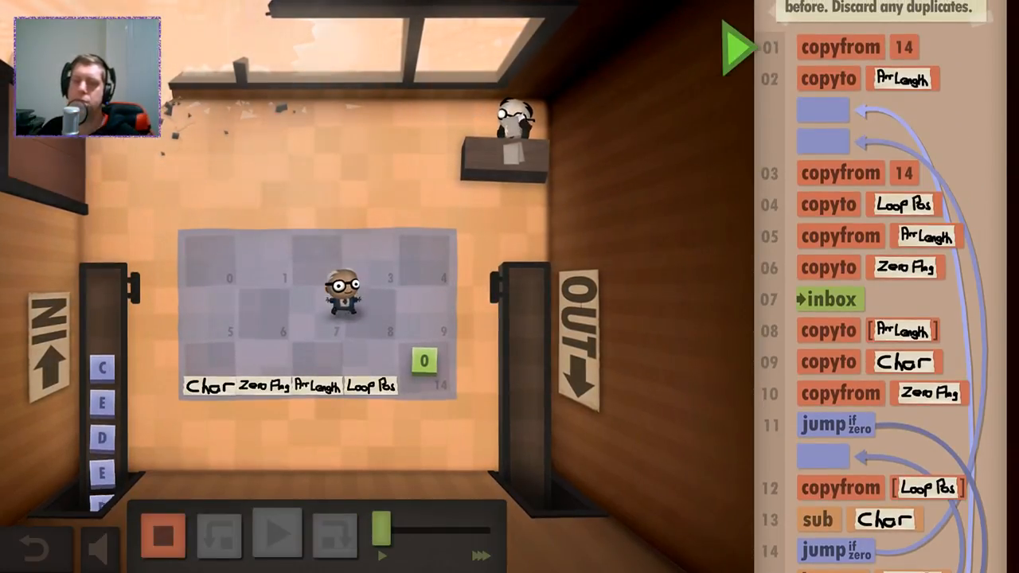
click(281, 536)
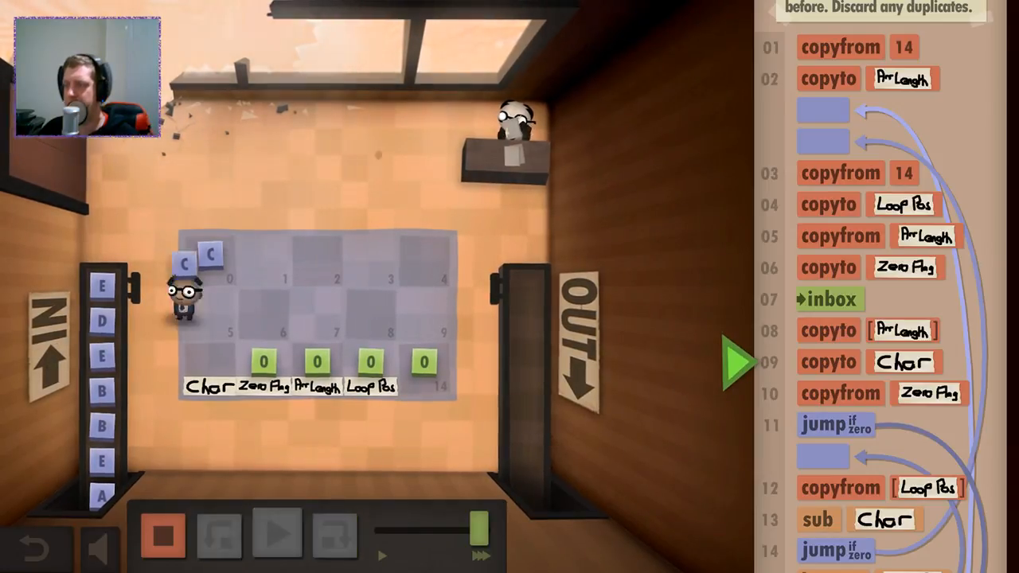
click(278, 534)
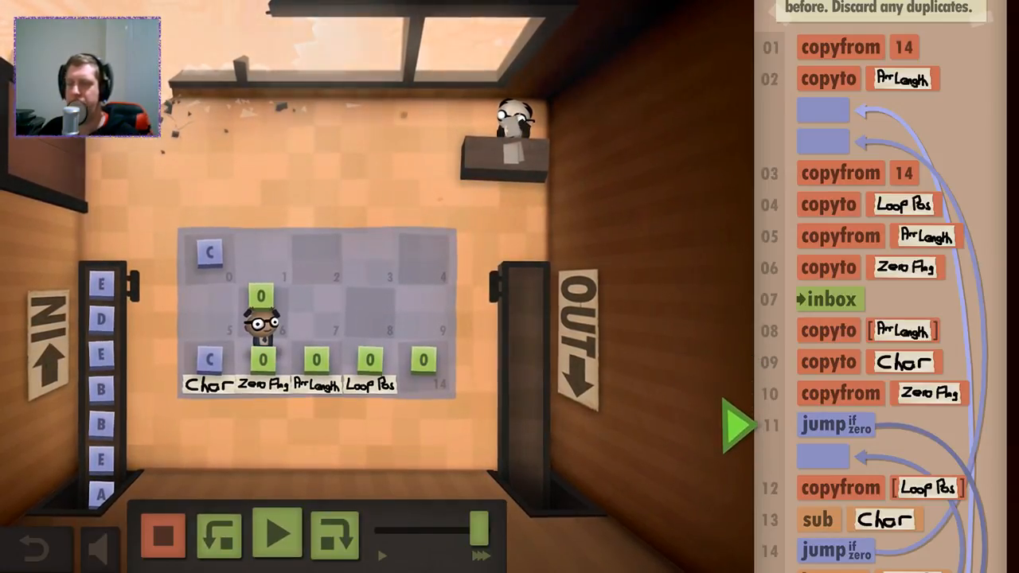
scroll(down, 3)
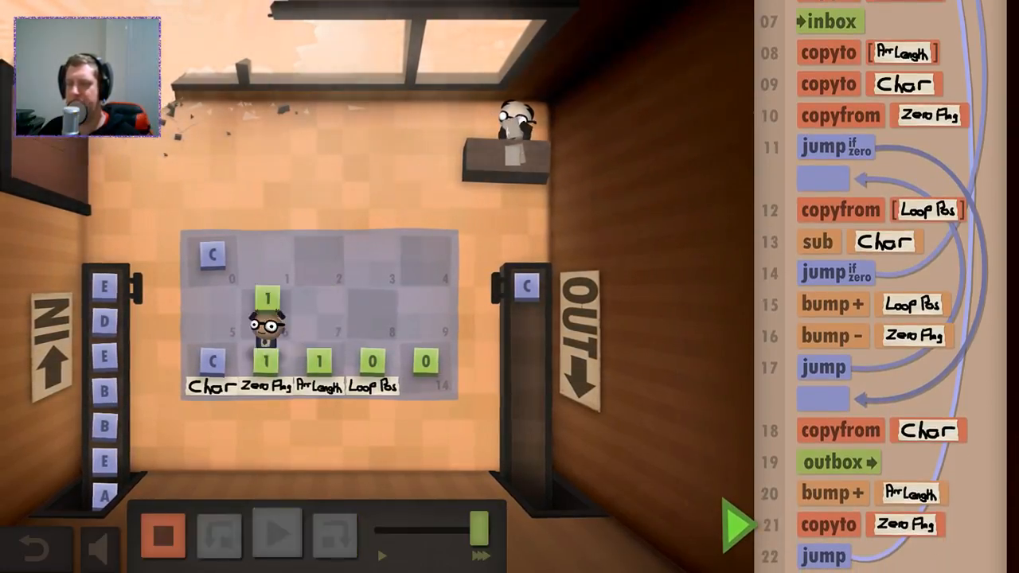
click(281, 533)
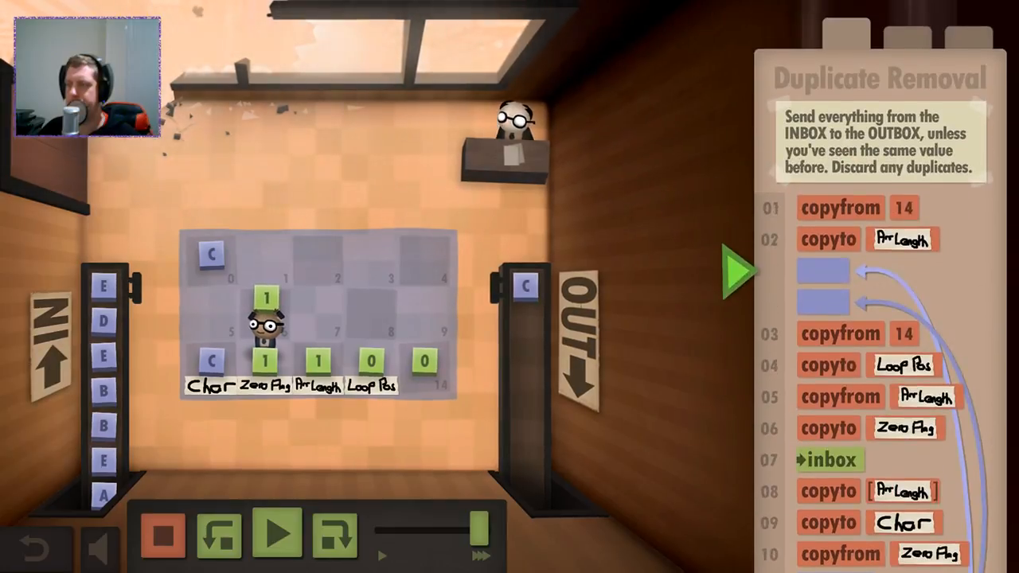
Step: Move the copyto ZeroFlag line to just after line 02, then start a fresh run
click(278, 534)
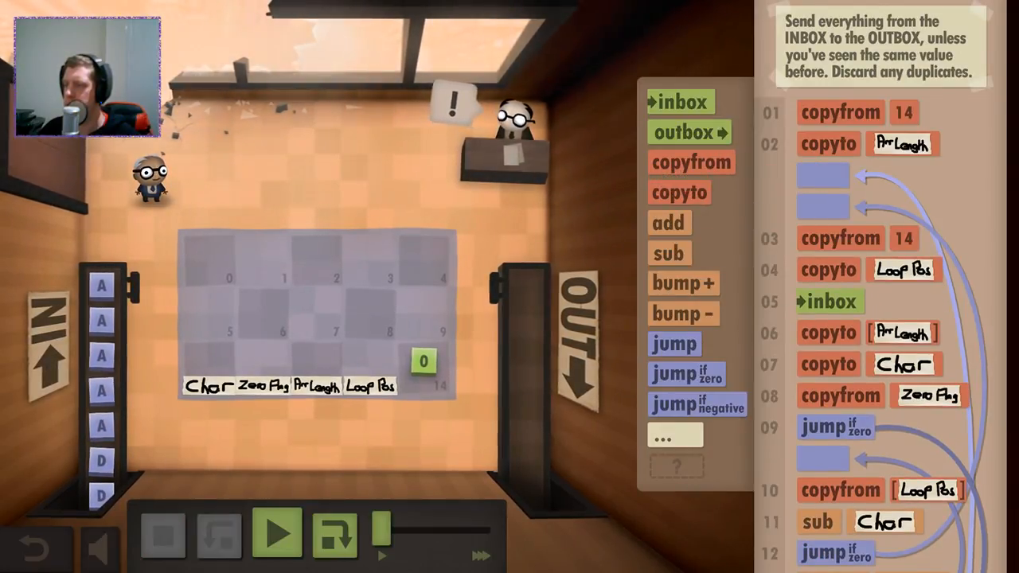
scroll(down, 3)
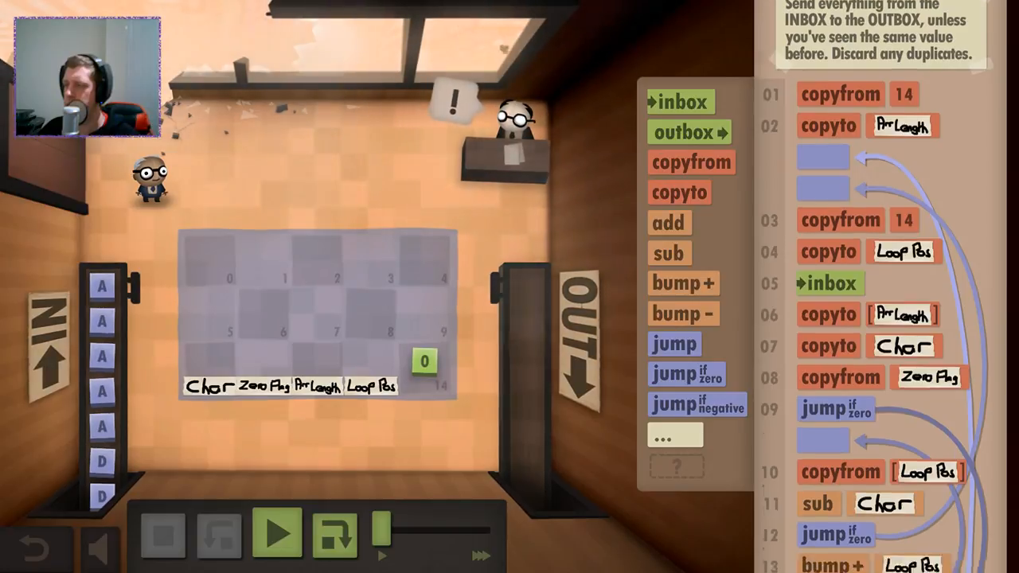
click(277, 533)
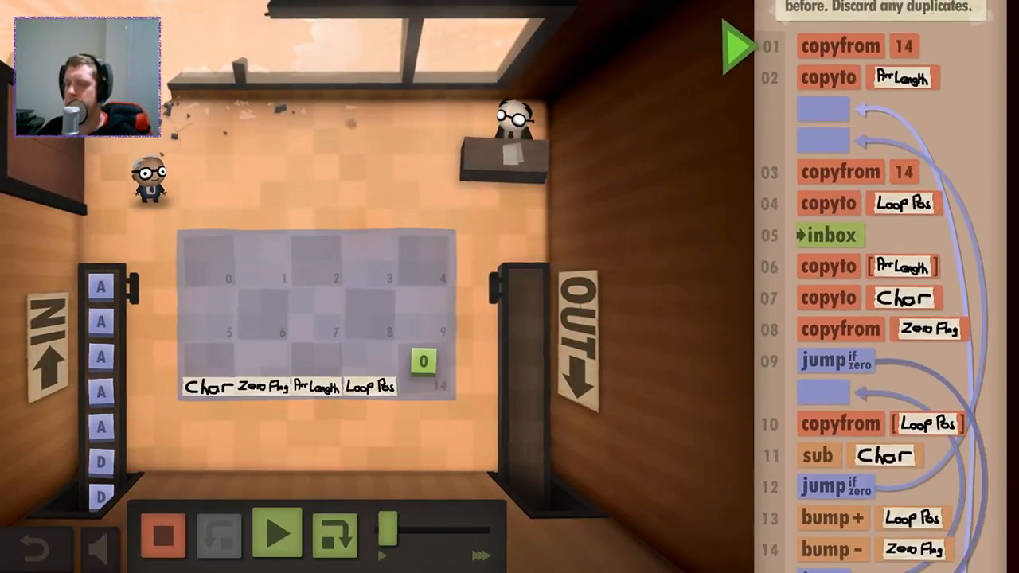
click(278, 534)
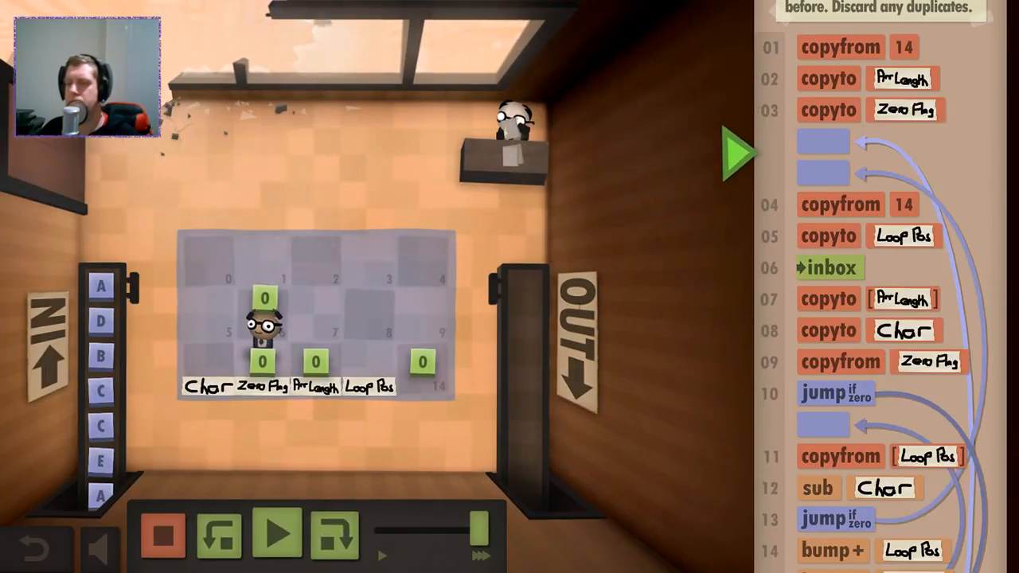
Step: Run and step until A is output and D is taken, then stop and reset
click(283, 534)
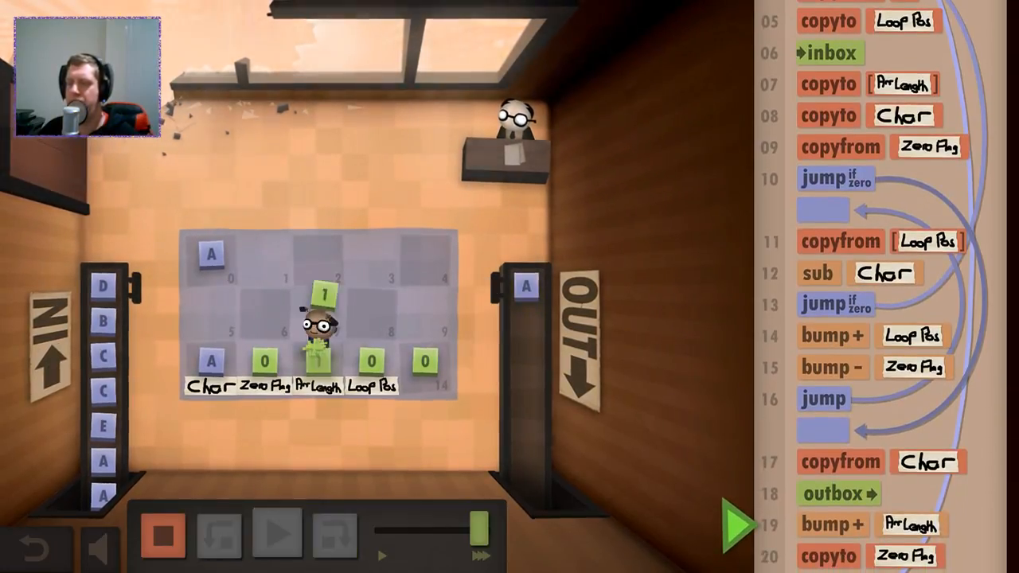
click(281, 534)
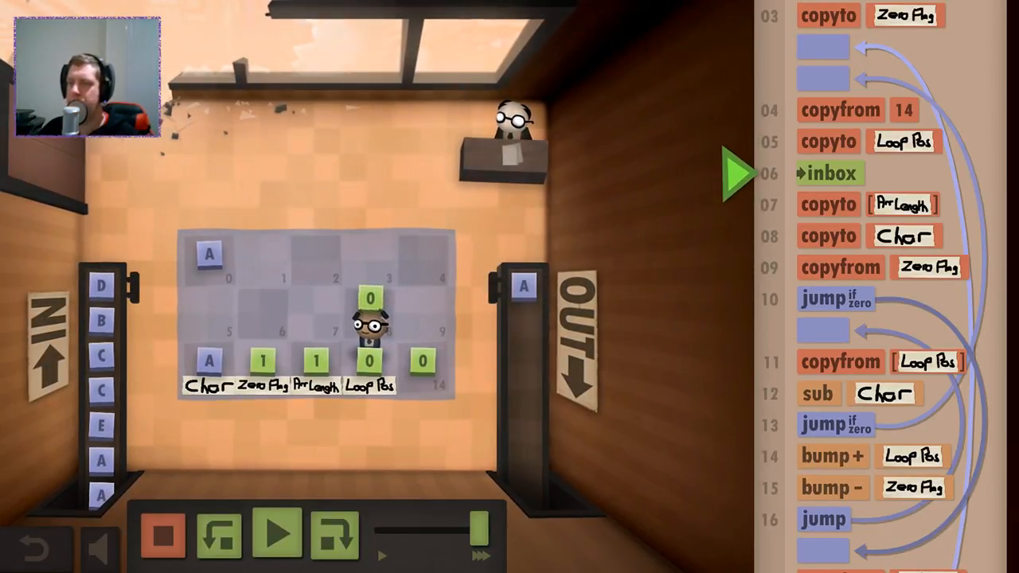
click(281, 534)
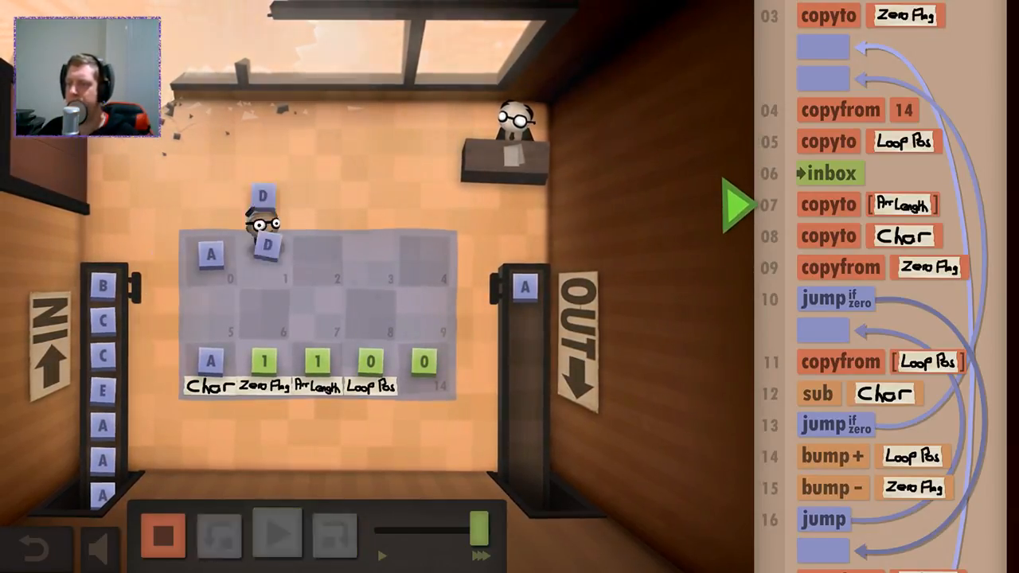
click(280, 534)
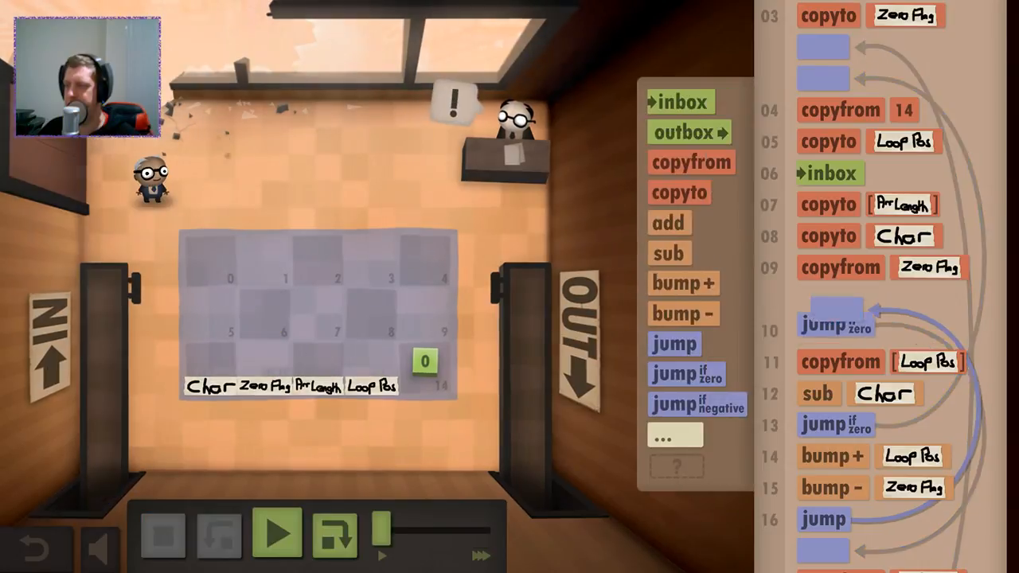
Step: Move the jump landing above the zero check, test until C and E are output, then stop
click(276, 534)
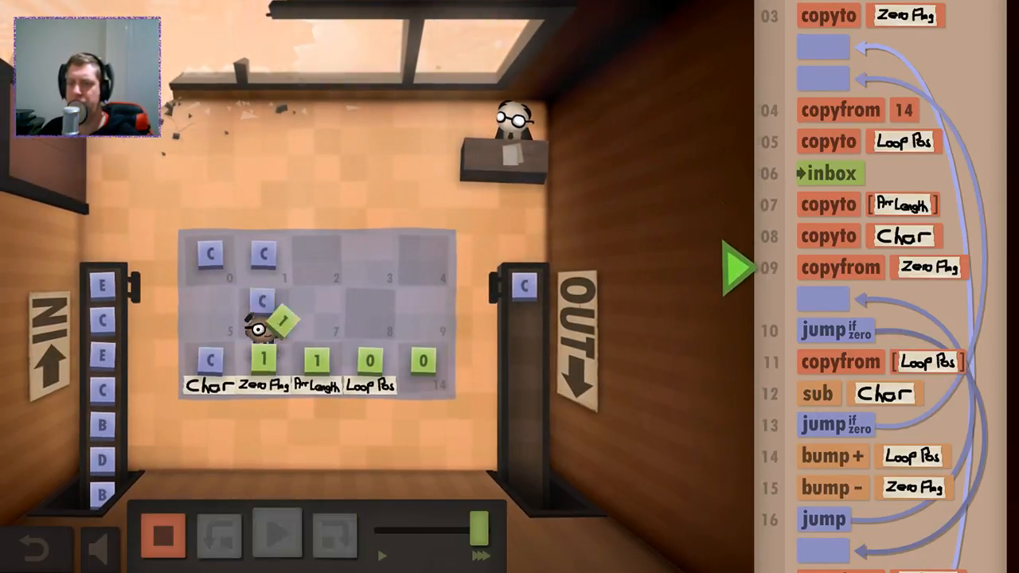
click(281, 535)
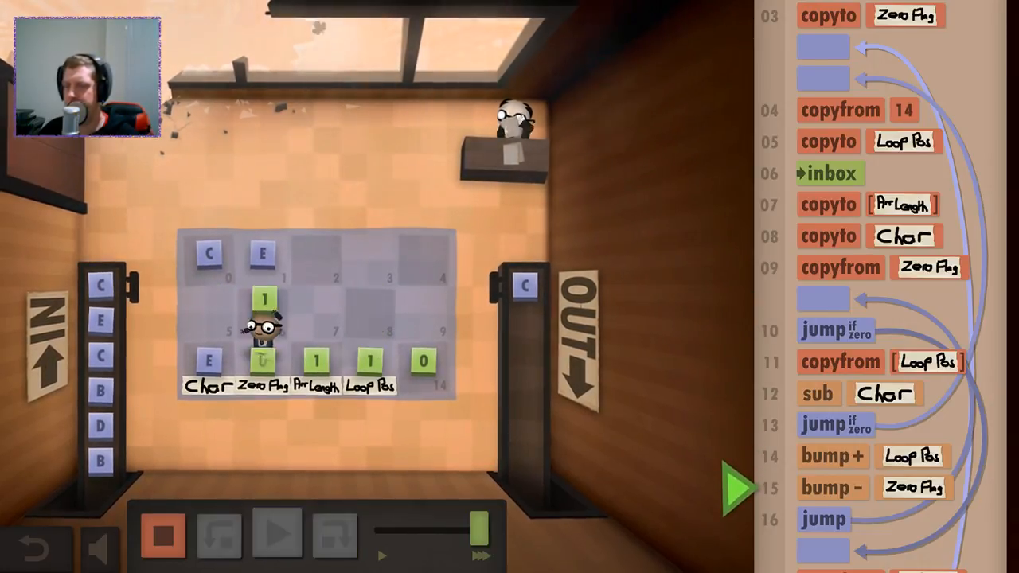
click(281, 534)
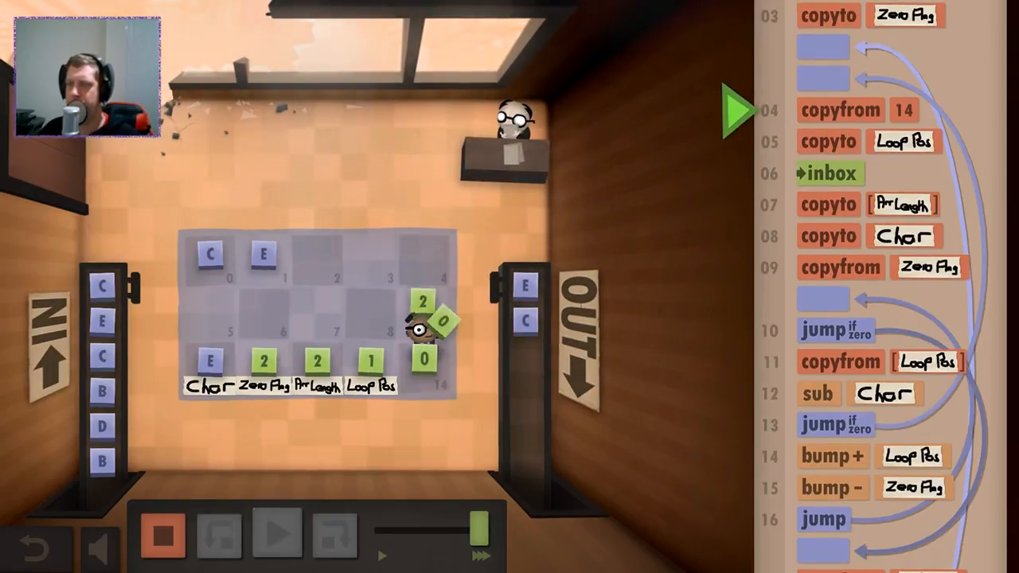
click(280, 534)
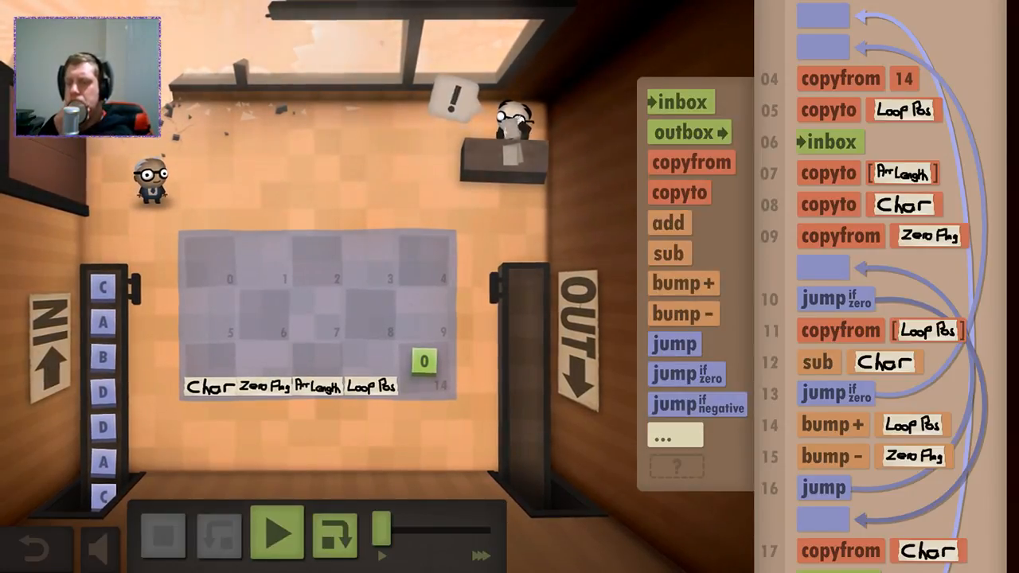
Step: Start a new run, pause and step until C, A, B, D occupy tiles 0–3
click(277, 534)
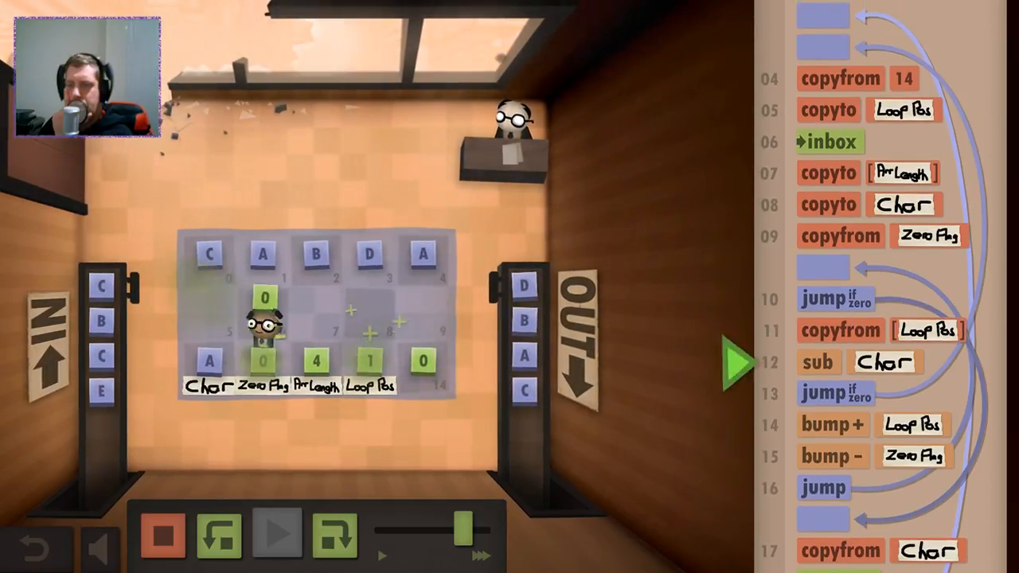
click(281, 535)
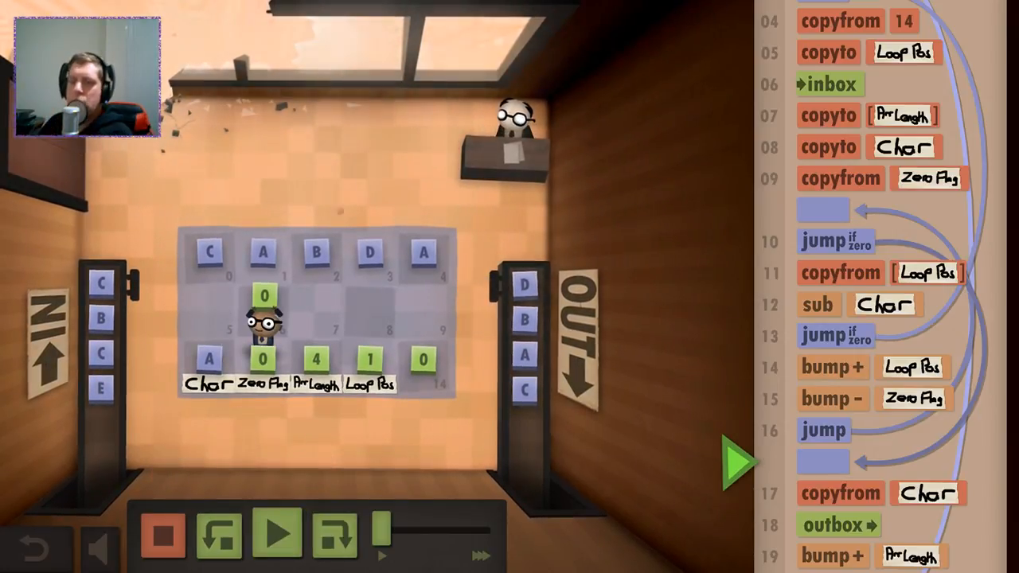
click(276, 534)
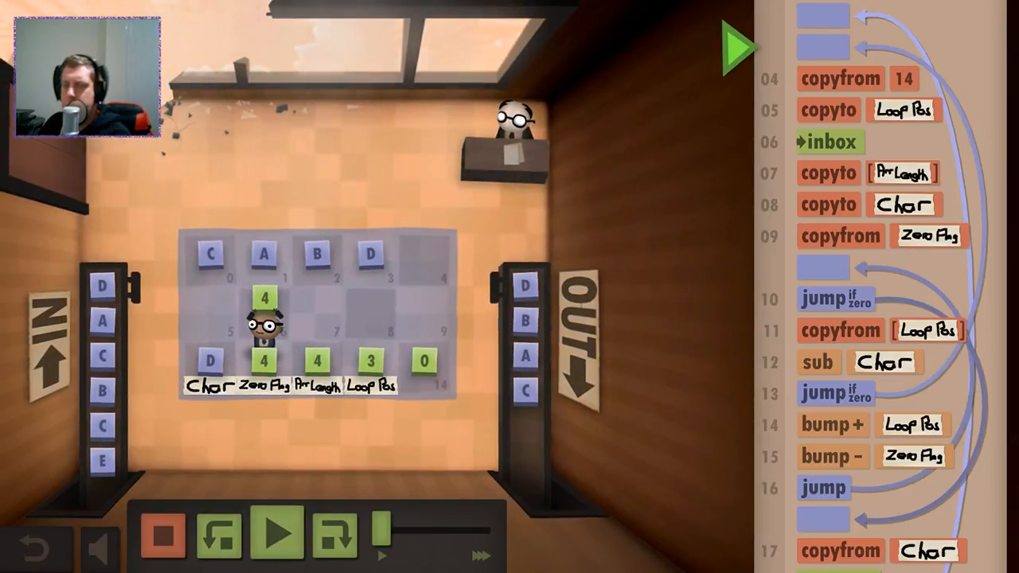
Step: Step forward until the repeated D is copied onto tile 4
click(278, 535)
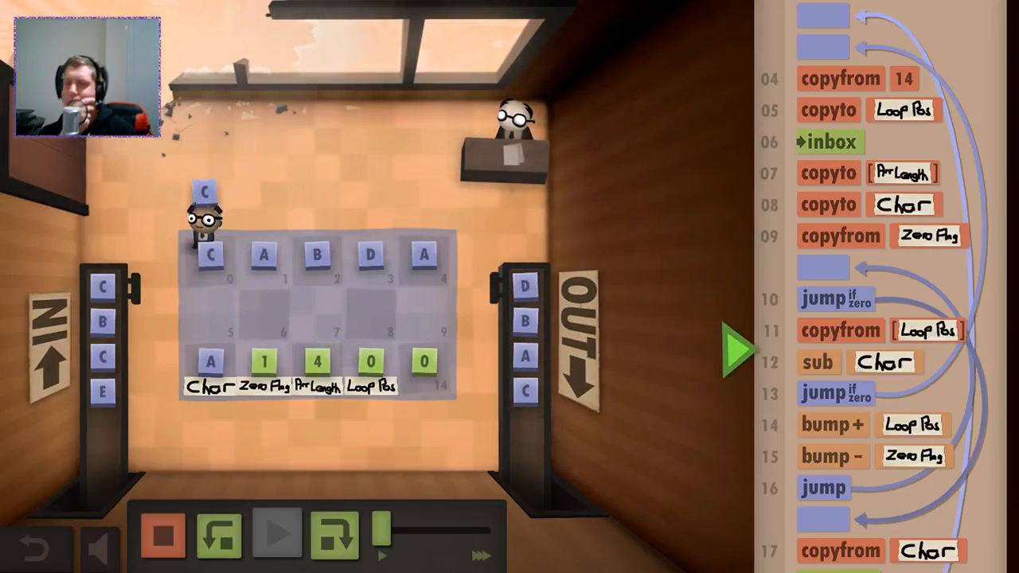
click(280, 535)
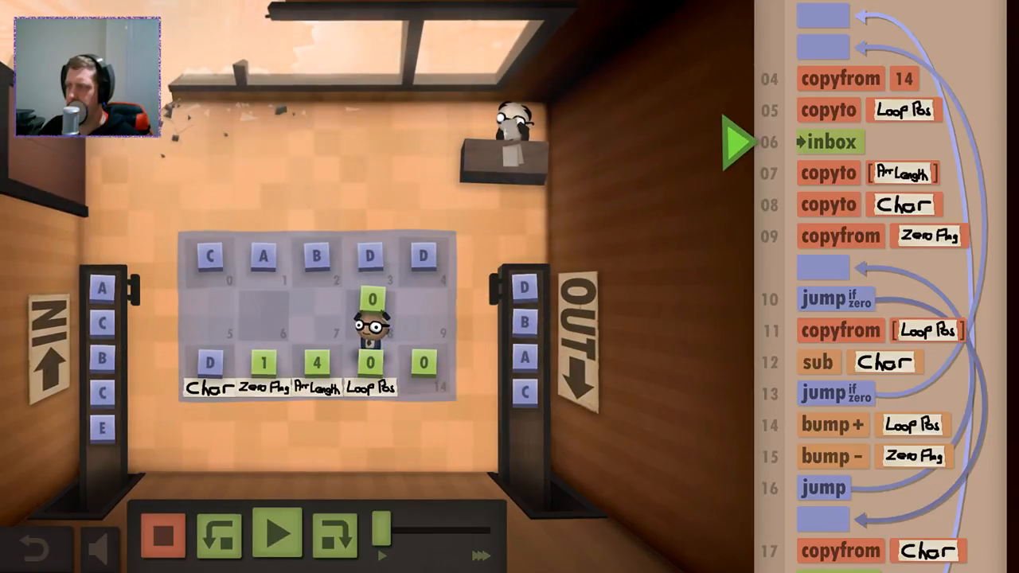
scroll(down, 3)
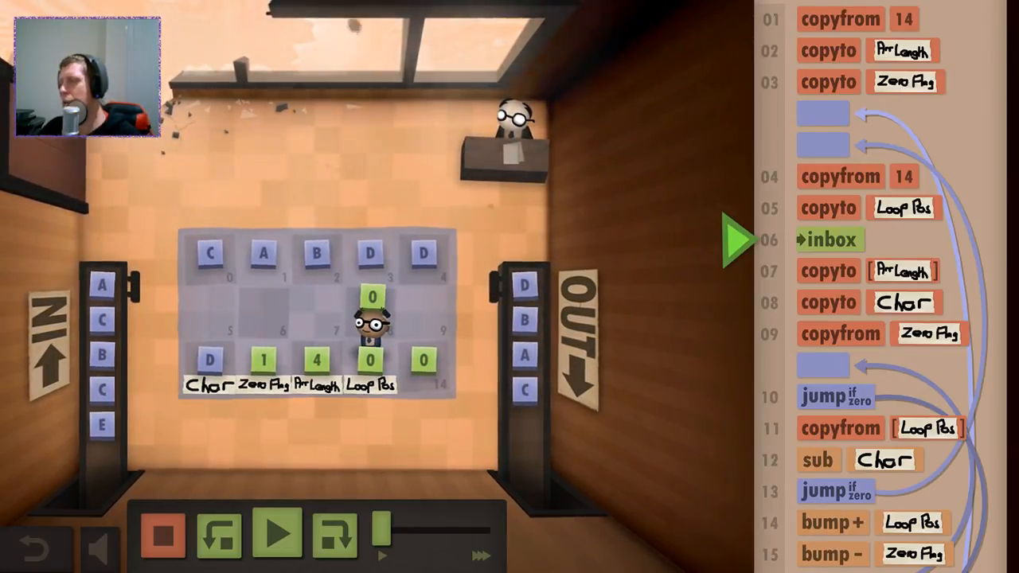
Step: Insert copyfrom ArrLength and copyto ZeroFlag above inbox, then run the program to a pass
scroll(down, 3)
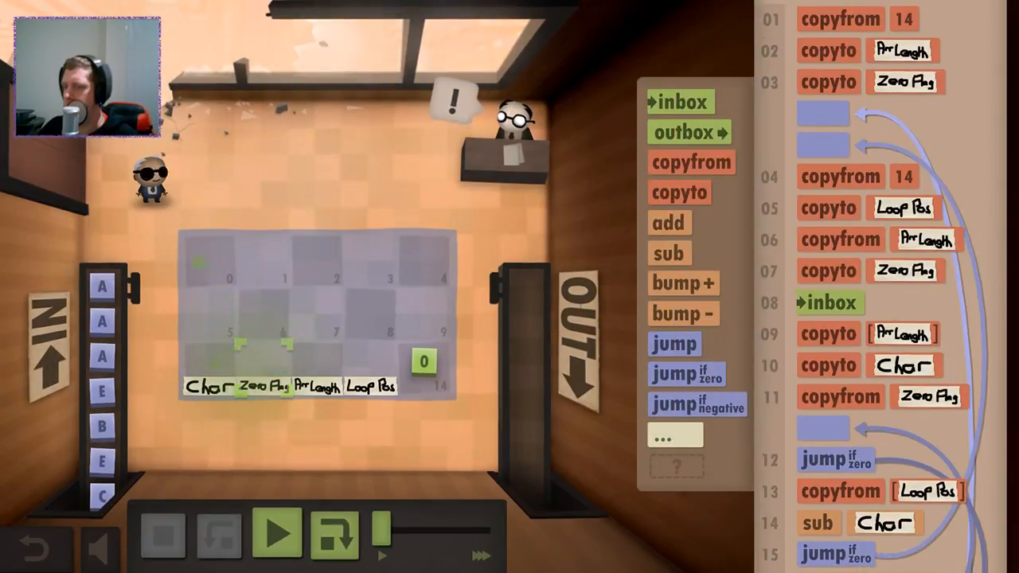
click(279, 533)
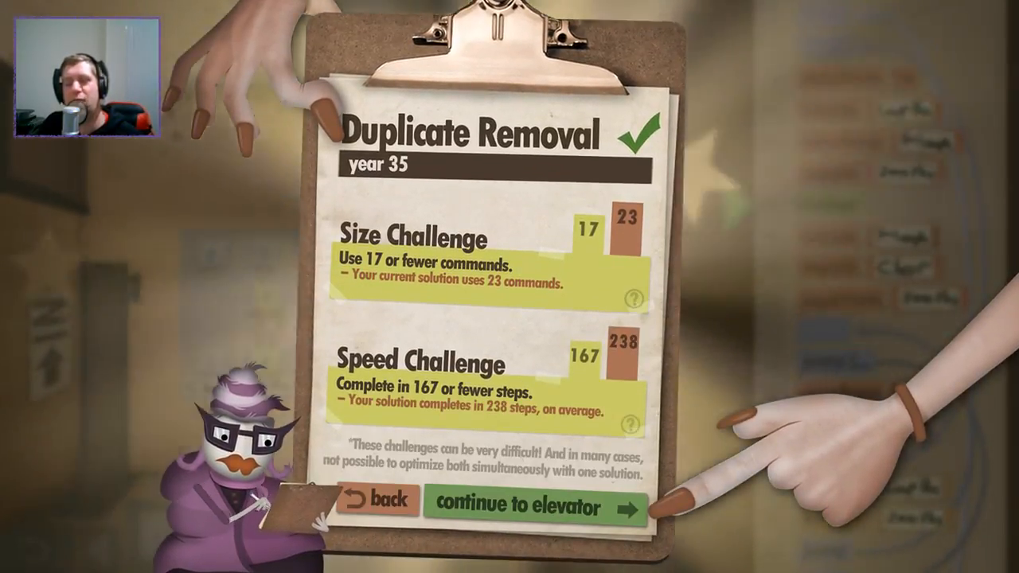
Step: Choose 'continue to elevator' on the results clipboard to reach the level map
click(534, 506)
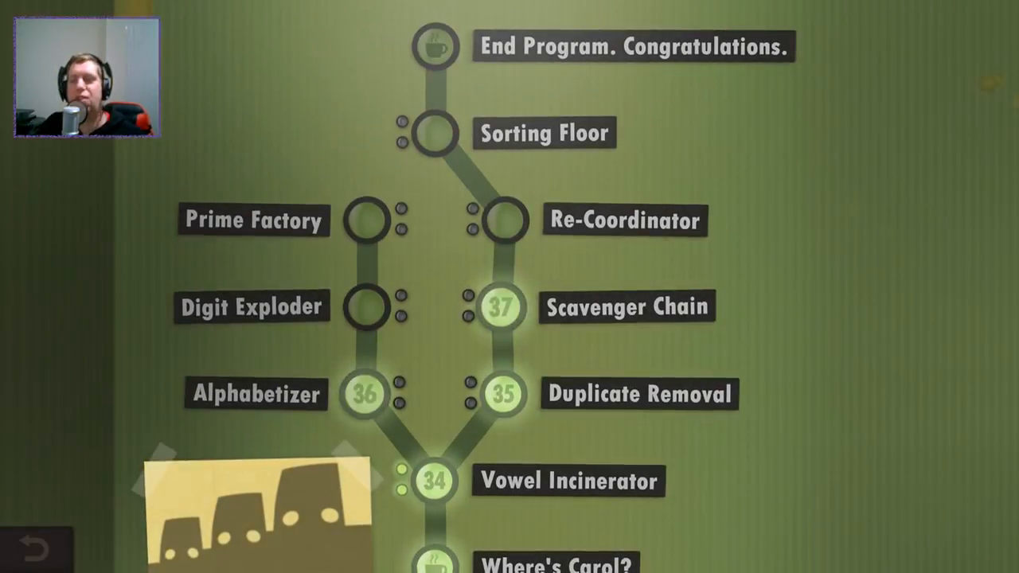